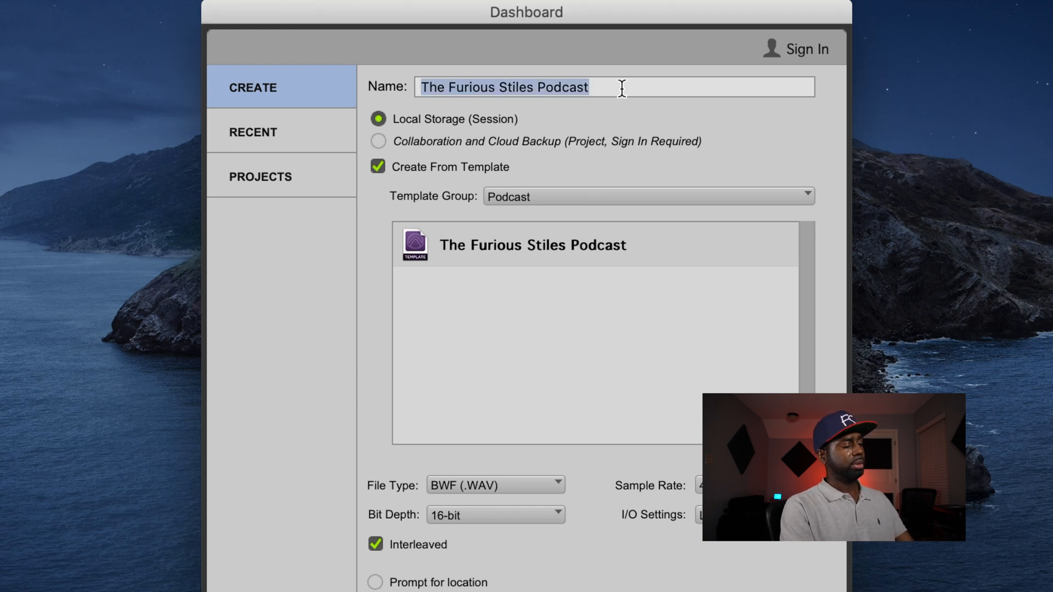
- Name the new session 'YouTube' in place of the podcast template's name
{"action": "type", "text": "Y"}
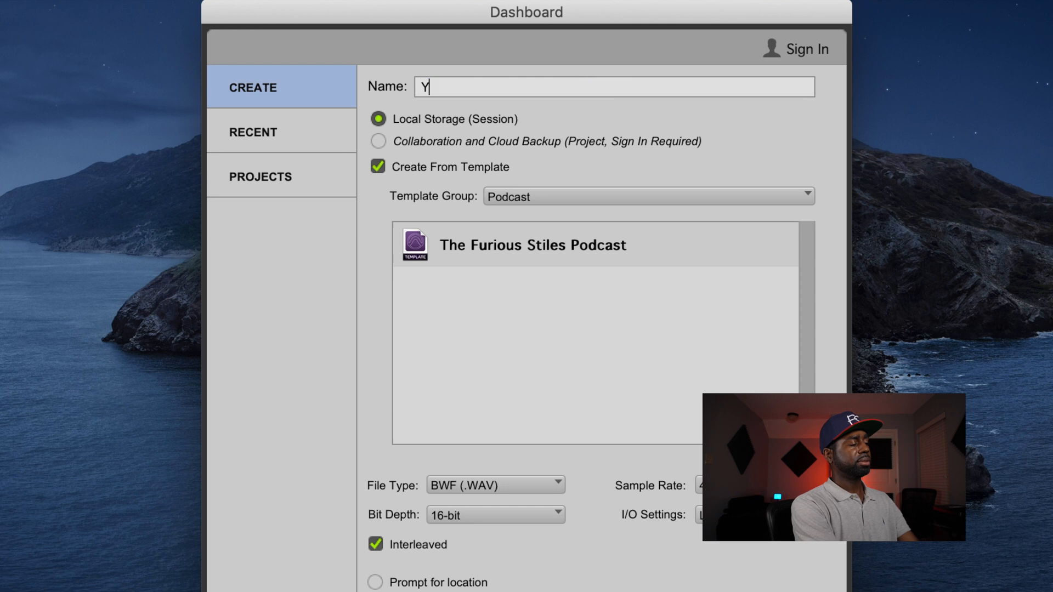
{"action": "type", "text": "ouT"}
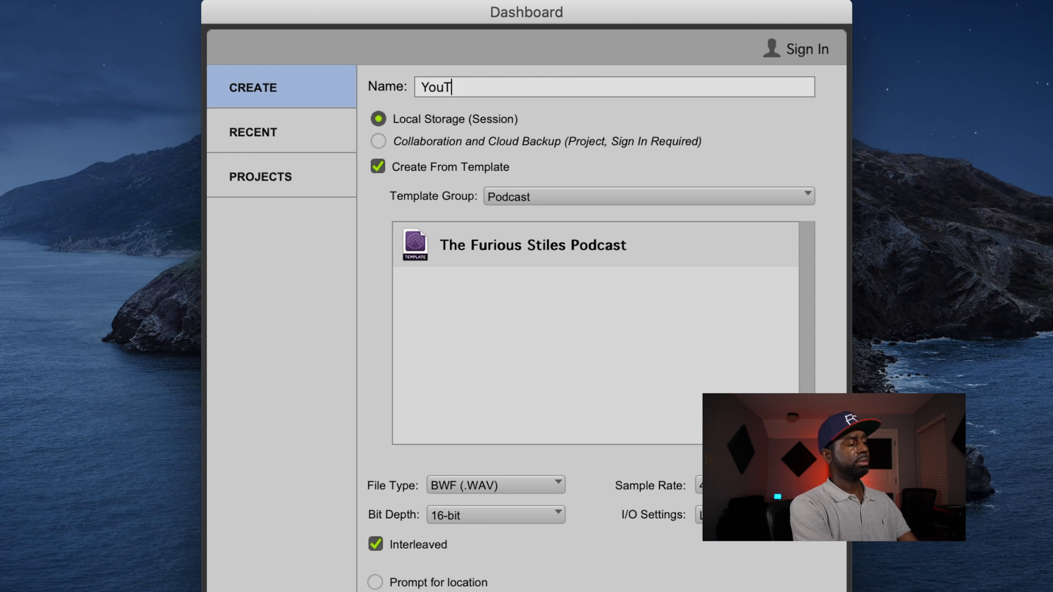
{"action": "type", "text": "ube"}
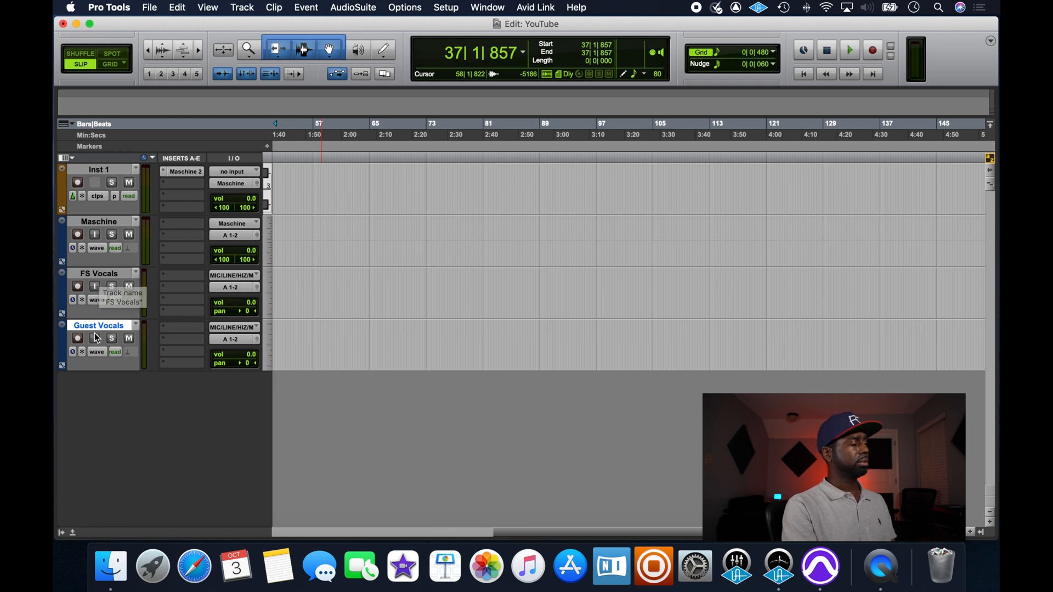
{"action": "mouse_move", "coordinate": [97, 176]}
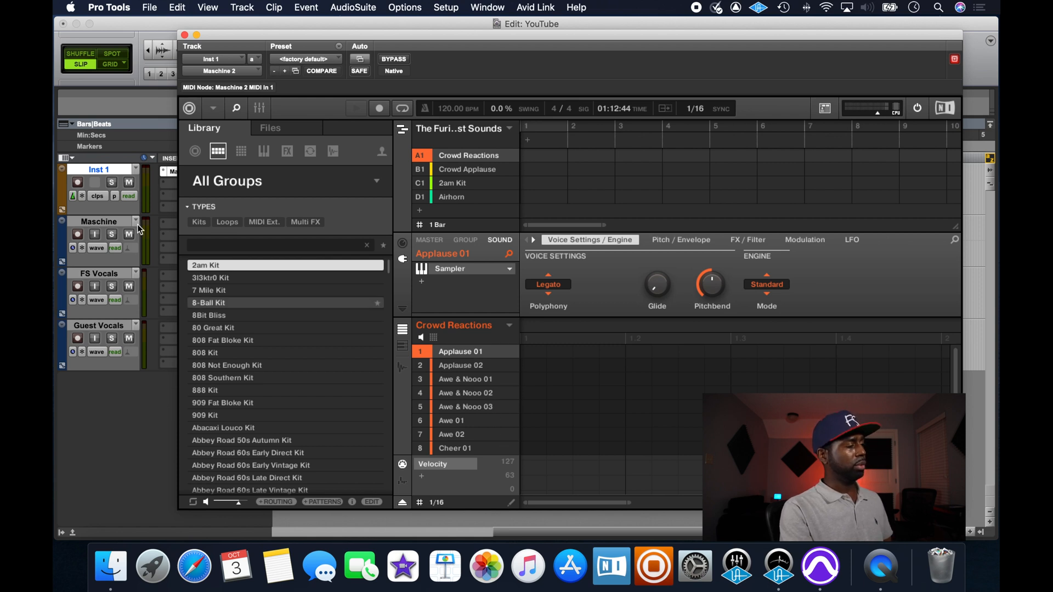
{"action": "mouse_move", "coordinate": [152, 205]}
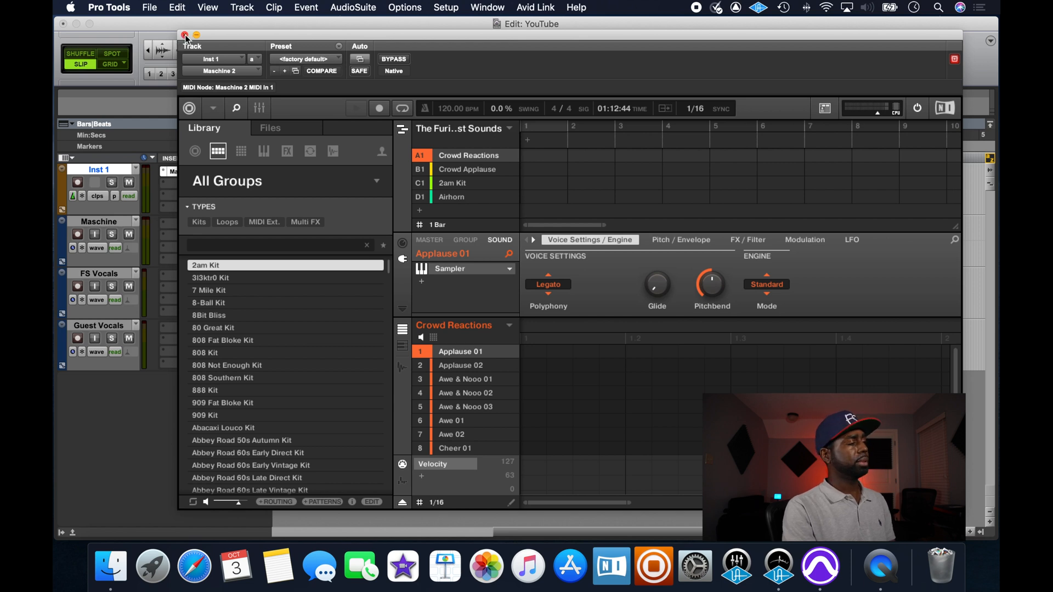
- Close the Maschine 2 plug-in window and the YouTube session without saving
{"action": "left_click", "coordinate": [109, 8]}
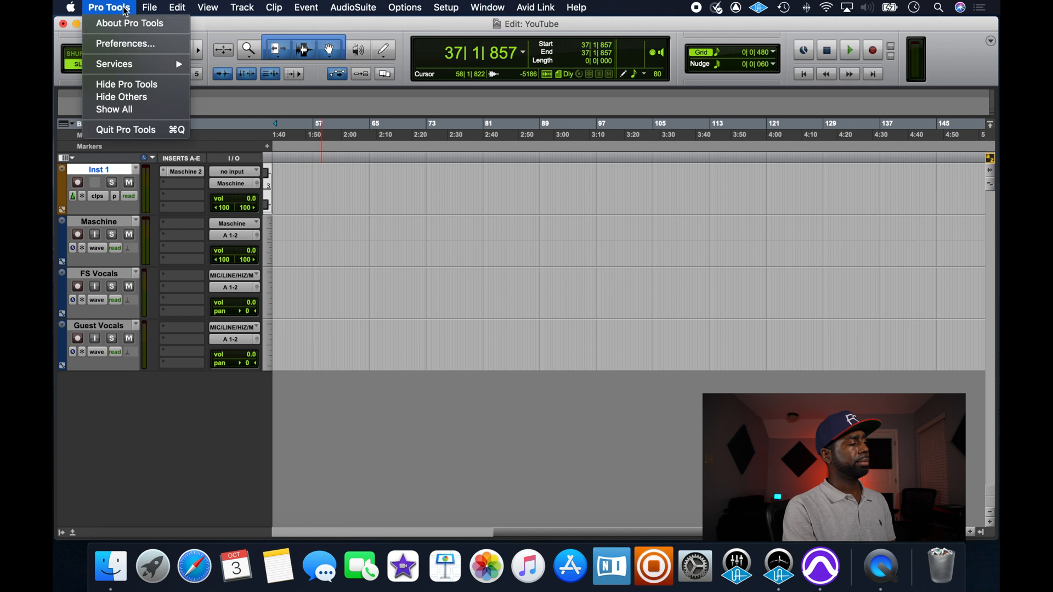
{"action": "left_click", "coordinate": [149, 8]}
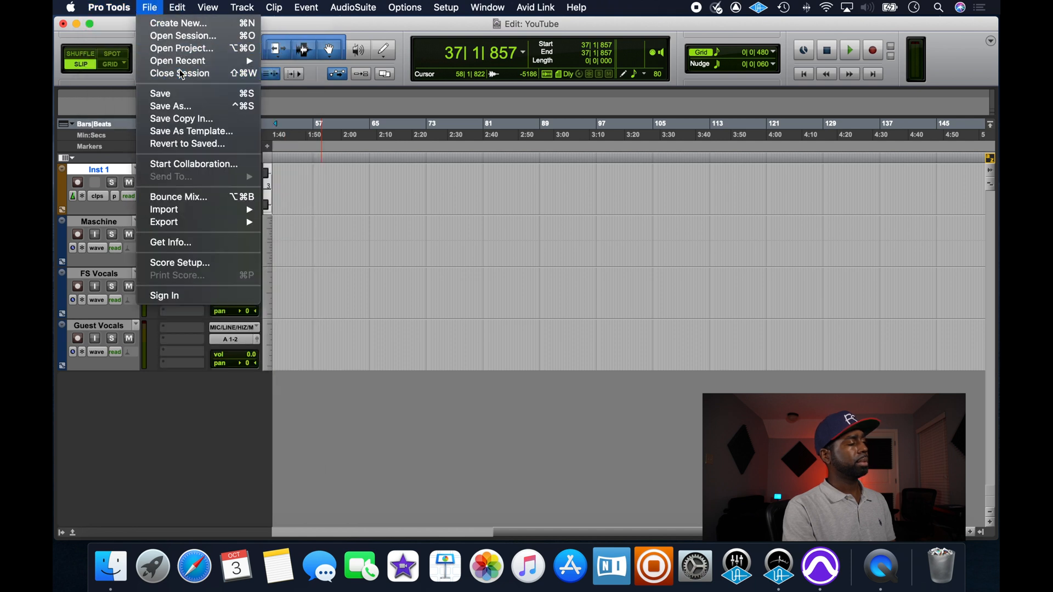
{"action": "left_click", "coordinate": [178, 74]}
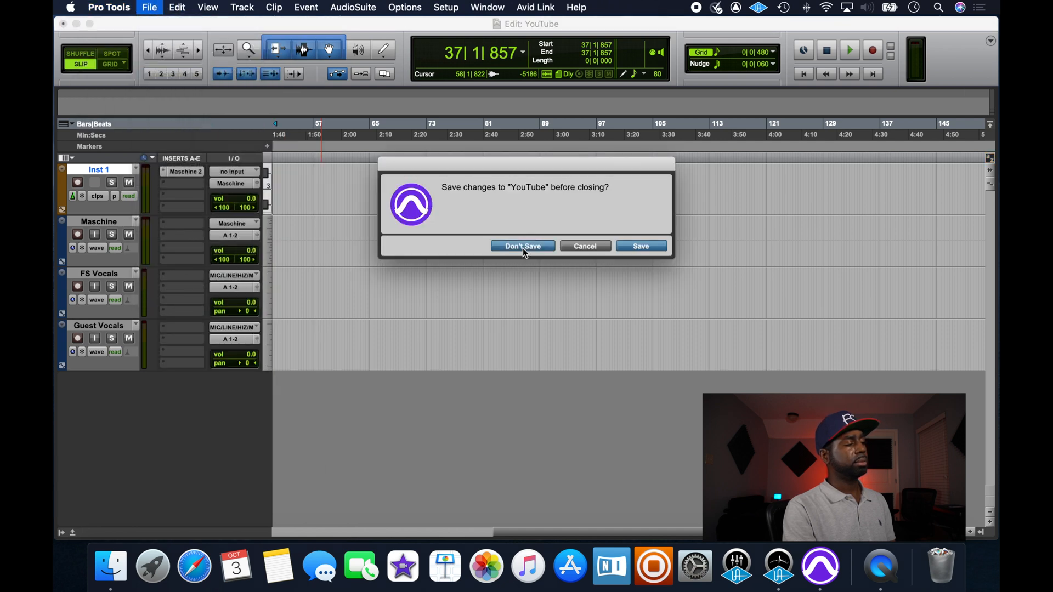
{"action": "left_click", "coordinate": [522, 245]}
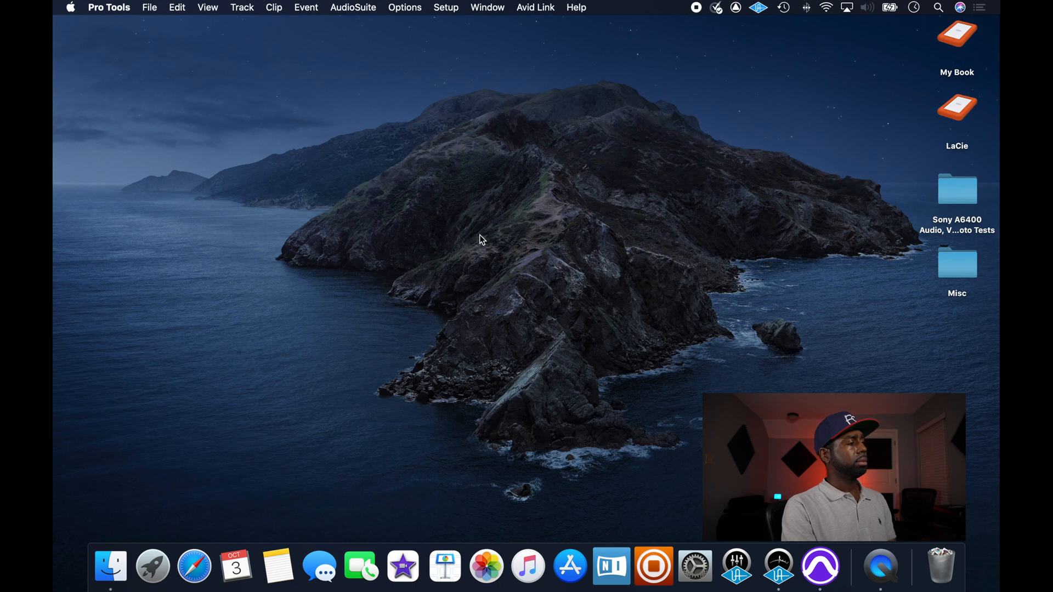
{"action": "left_click", "coordinate": [108, 7]}
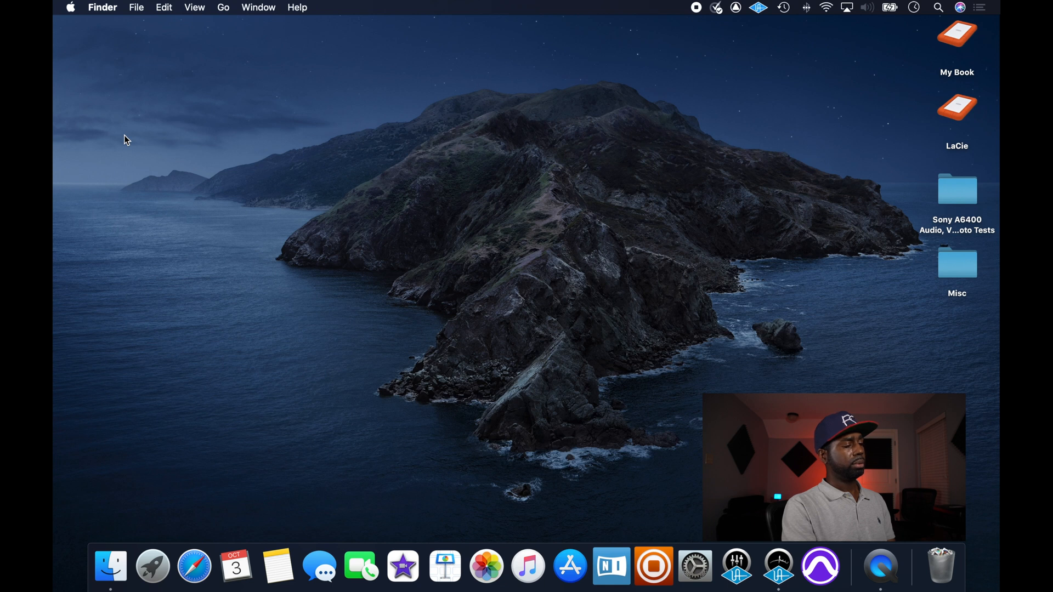
{"action": "mouse_move", "coordinate": [651, 566]}
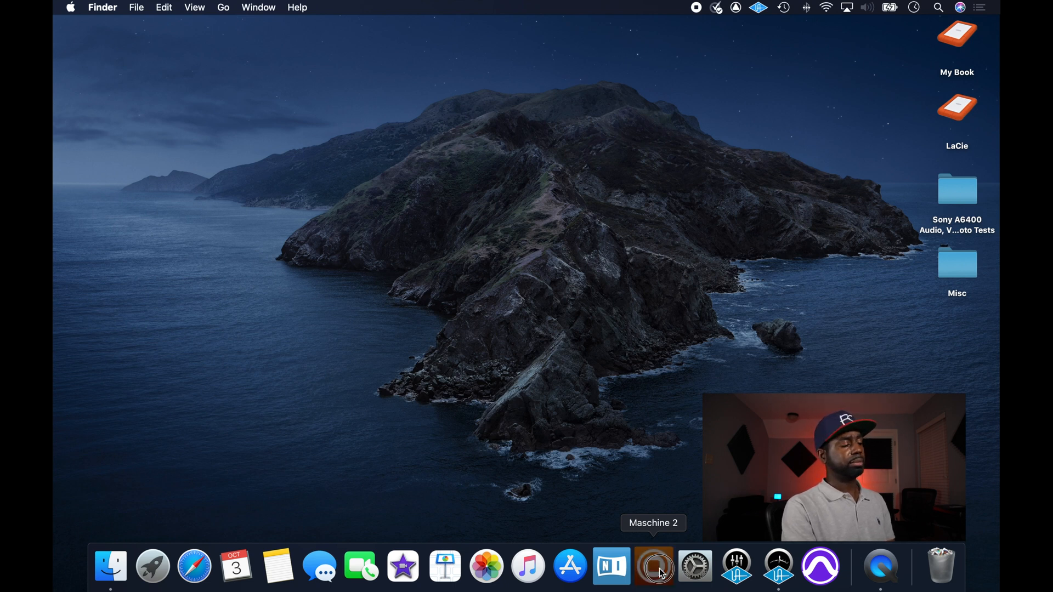
{"action": "left_click", "coordinate": [653, 566]}
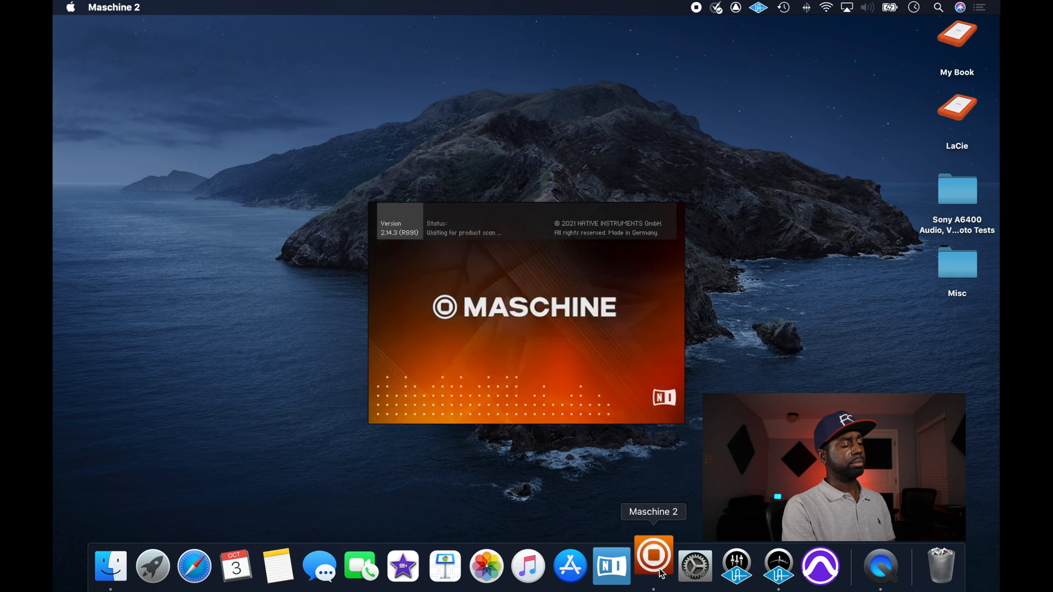
{"action": "left_click", "coordinate": [652, 566]}
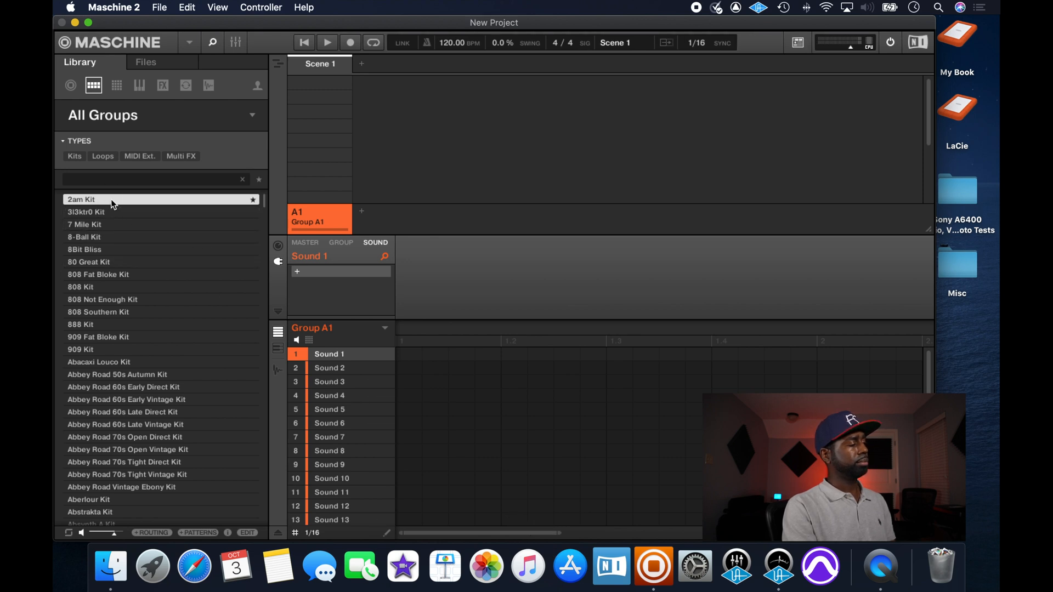
{"action": "double_click", "coordinate": [80, 199]}
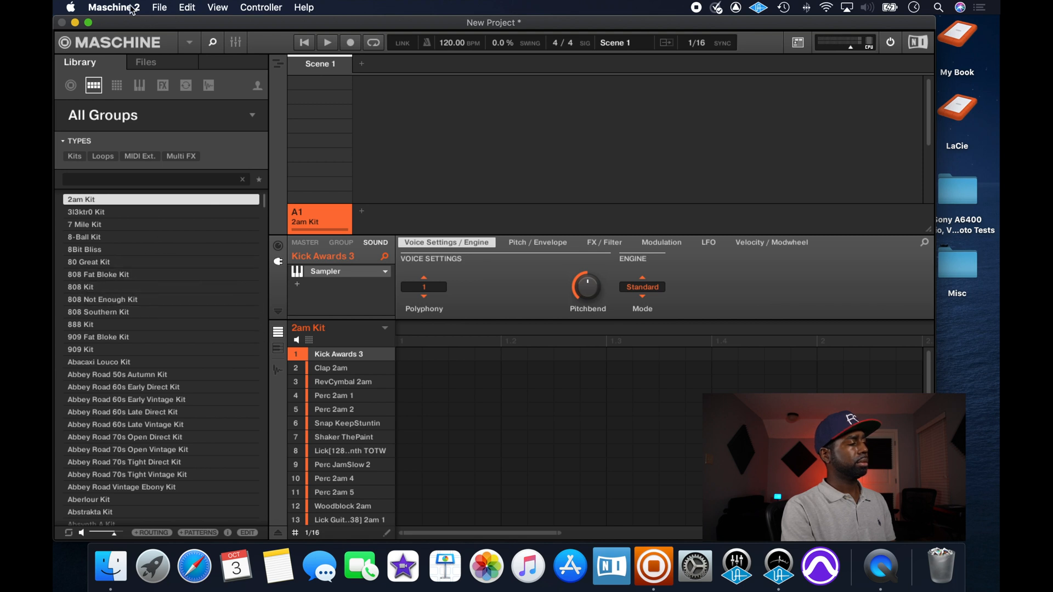
{"action": "left_click", "coordinate": [113, 8]}
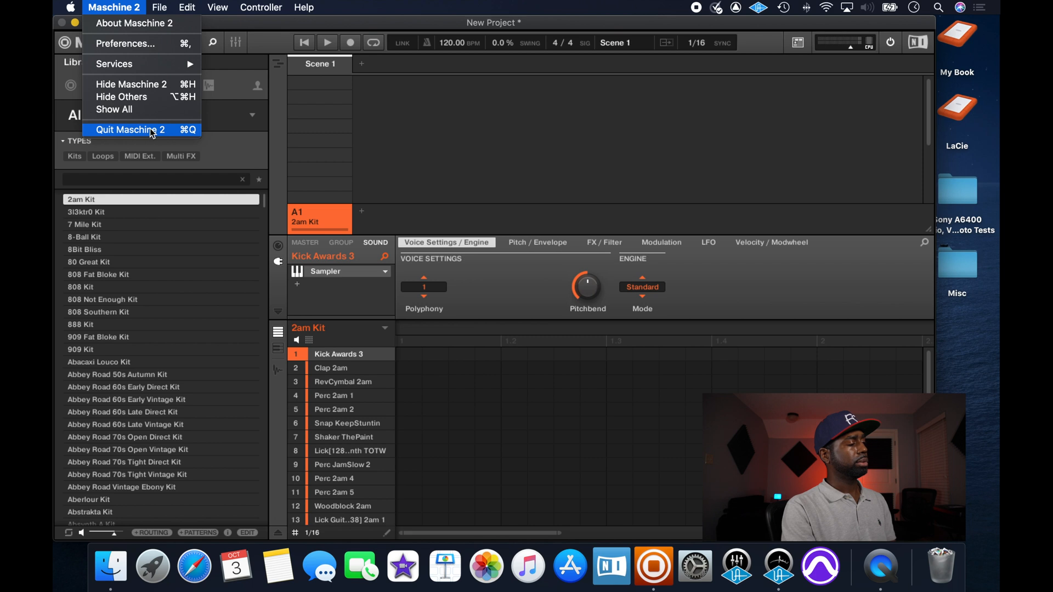
{"action": "left_click", "coordinate": [130, 129]}
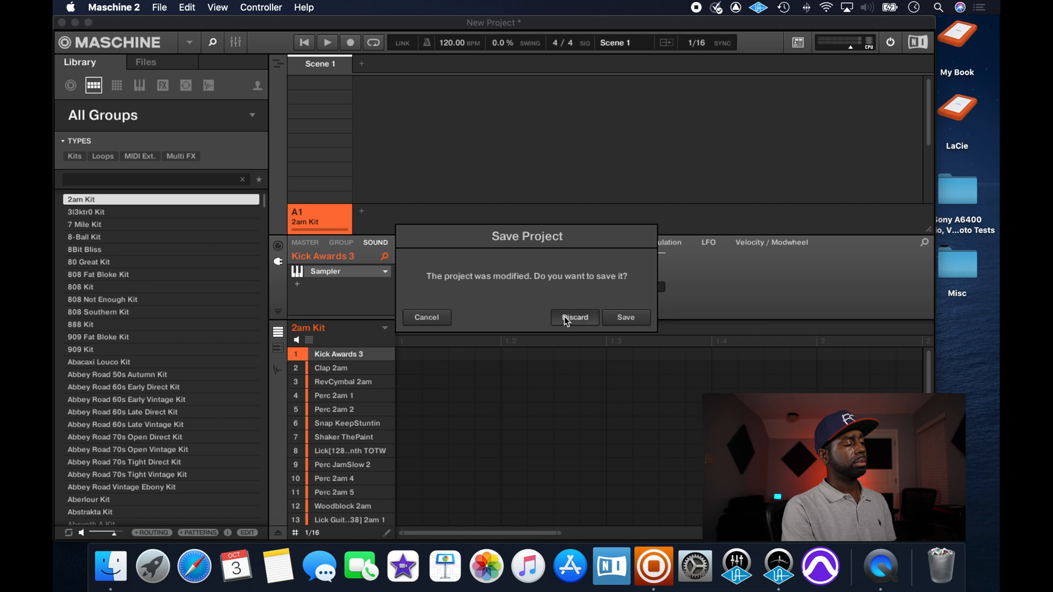
{"action": "left_click", "coordinate": [574, 316]}
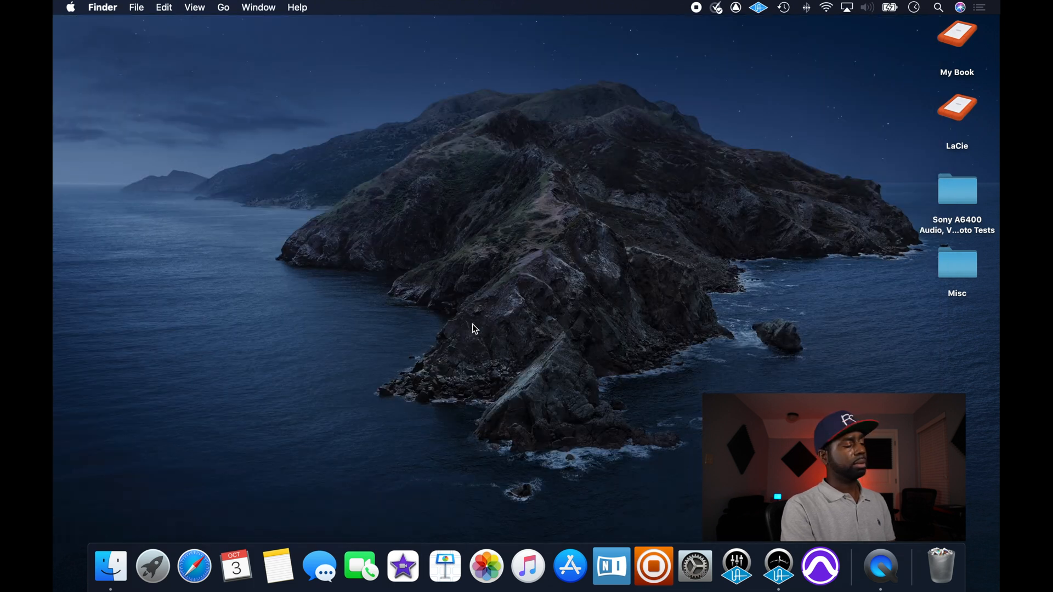
{"action": "mouse_move", "coordinate": [133, 532]}
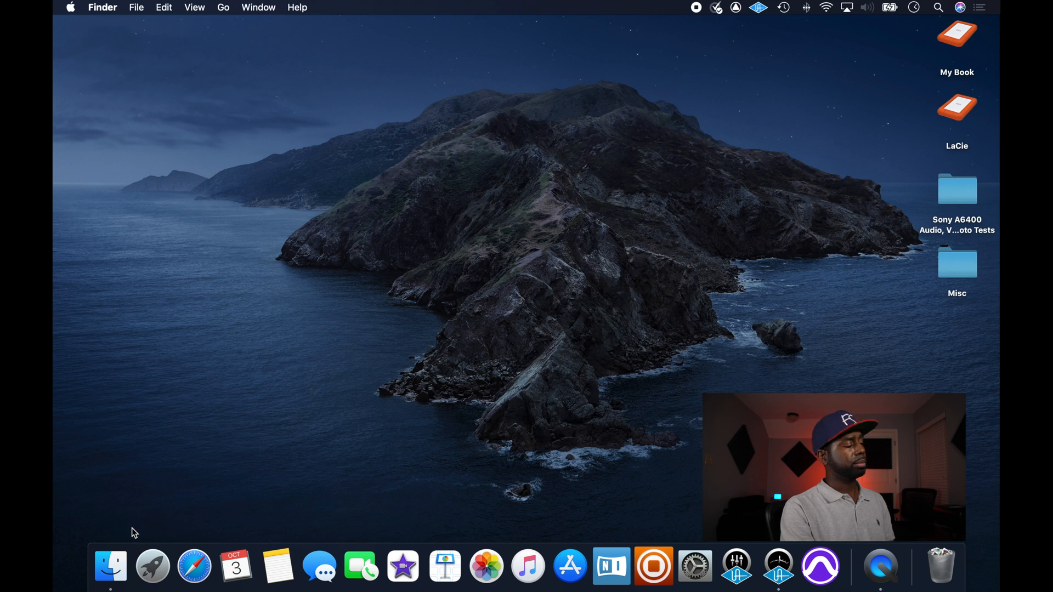
{"action": "mouse_move", "coordinate": [111, 567]}
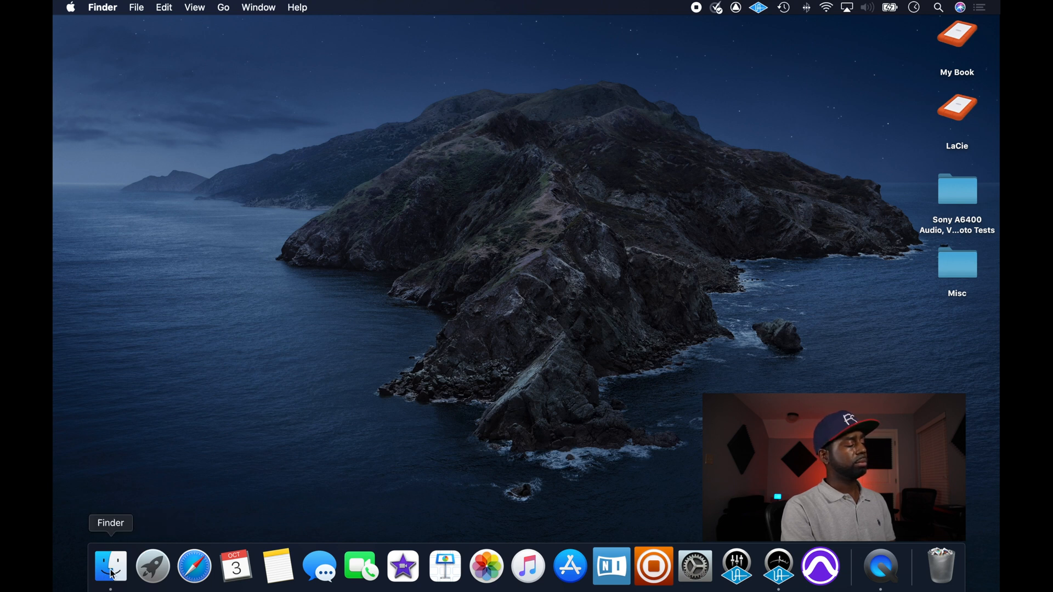
- Navigate Finder to Macintosh HD > Library > Application Support > Avid > Audio > Plug-Ins
{"action": "left_click", "coordinate": [109, 565]}
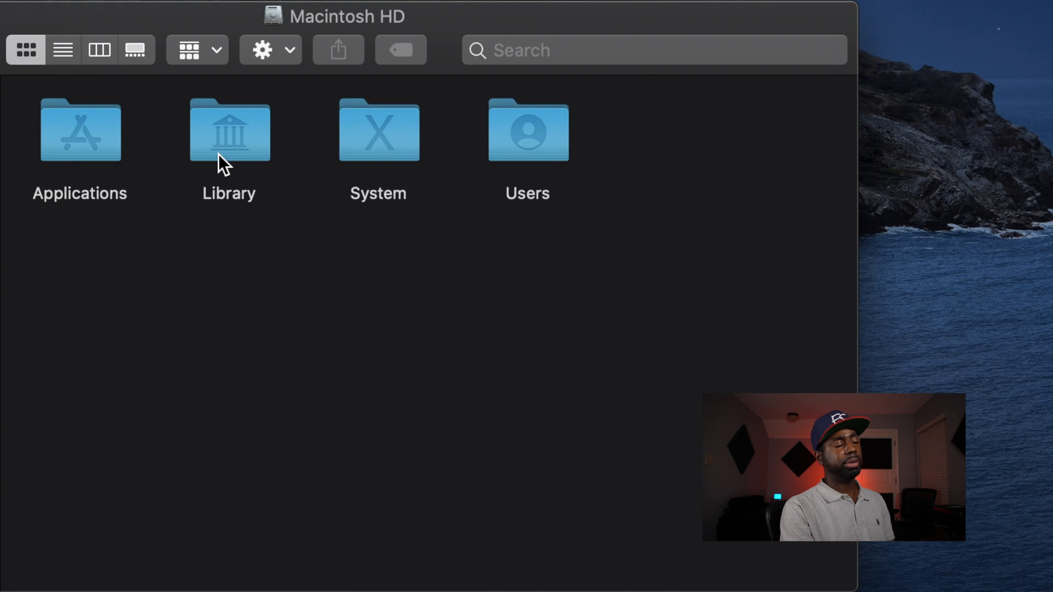
{"action": "double_click", "coordinate": [228, 130]}
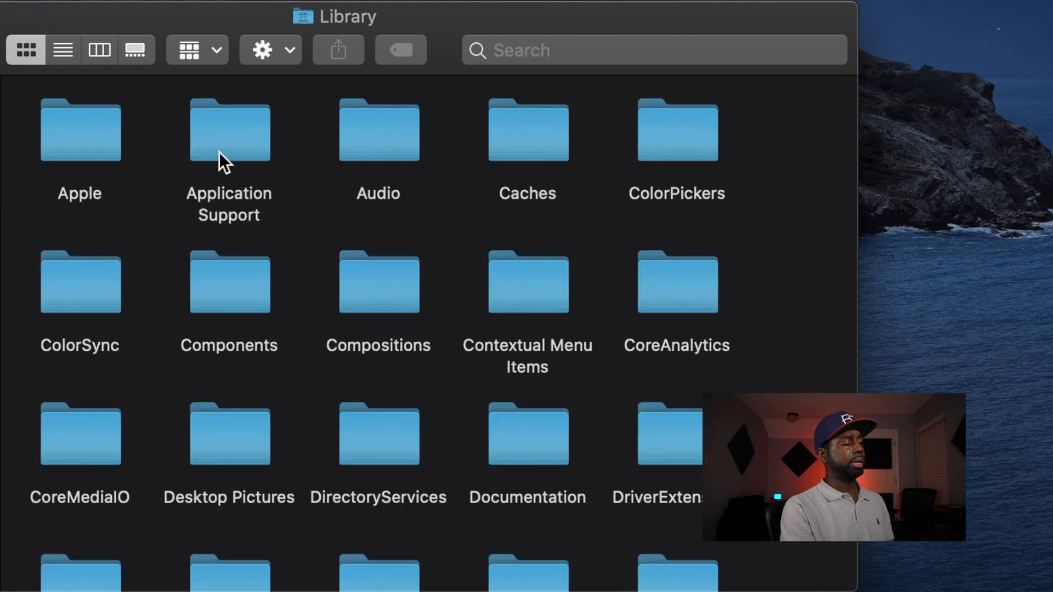
{"action": "double_click", "coordinate": [229, 130]}
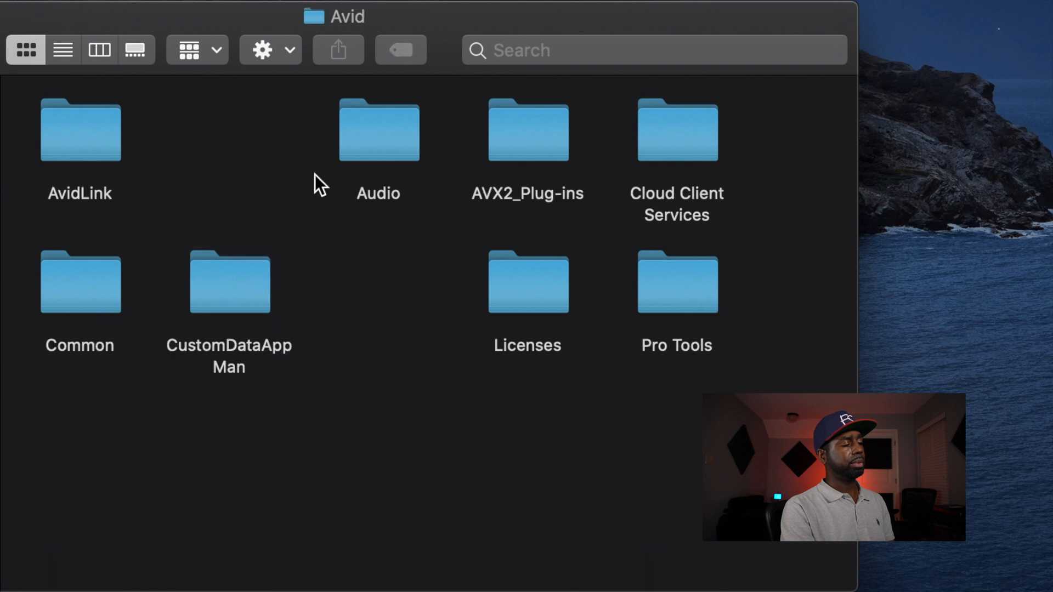
{"action": "double_click", "coordinate": [377, 129]}
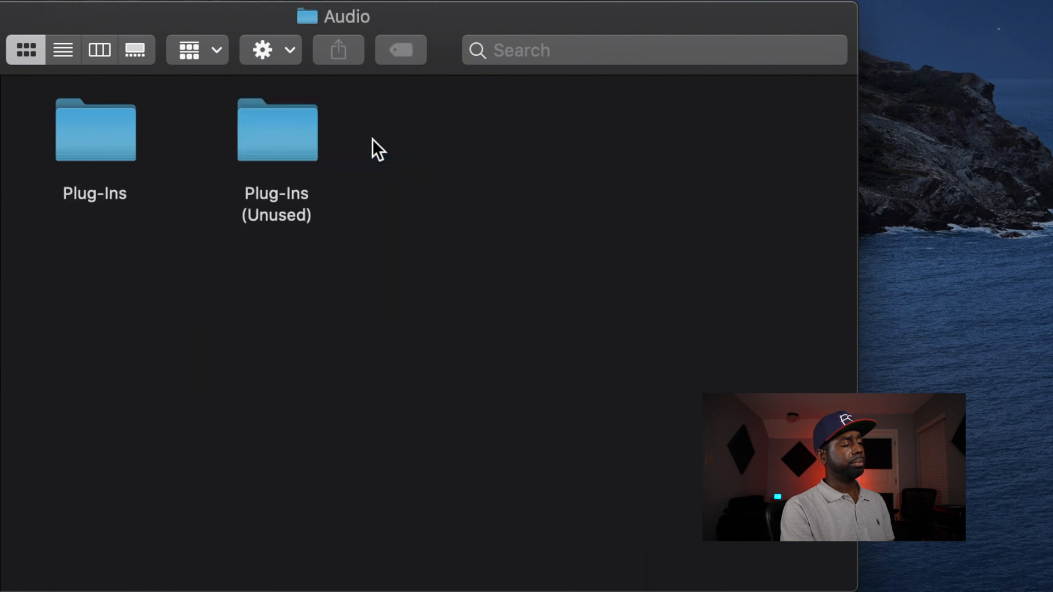
{"action": "double_click", "coordinate": [95, 129]}
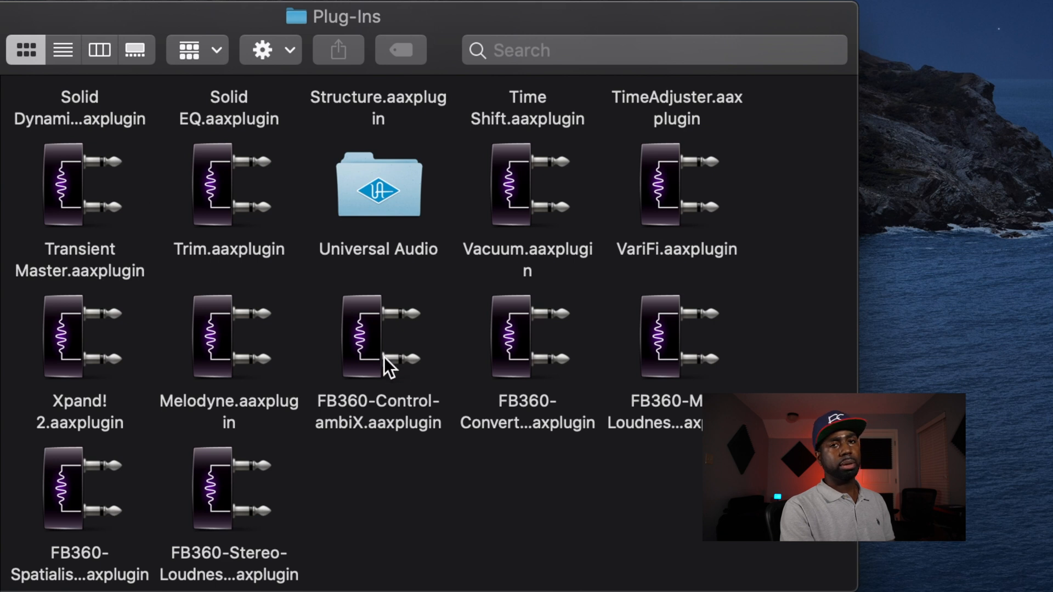
- Select the five FB360 .aaxplugin files and move them to the Trash
{"action": "left_click", "coordinate": [377, 339]}
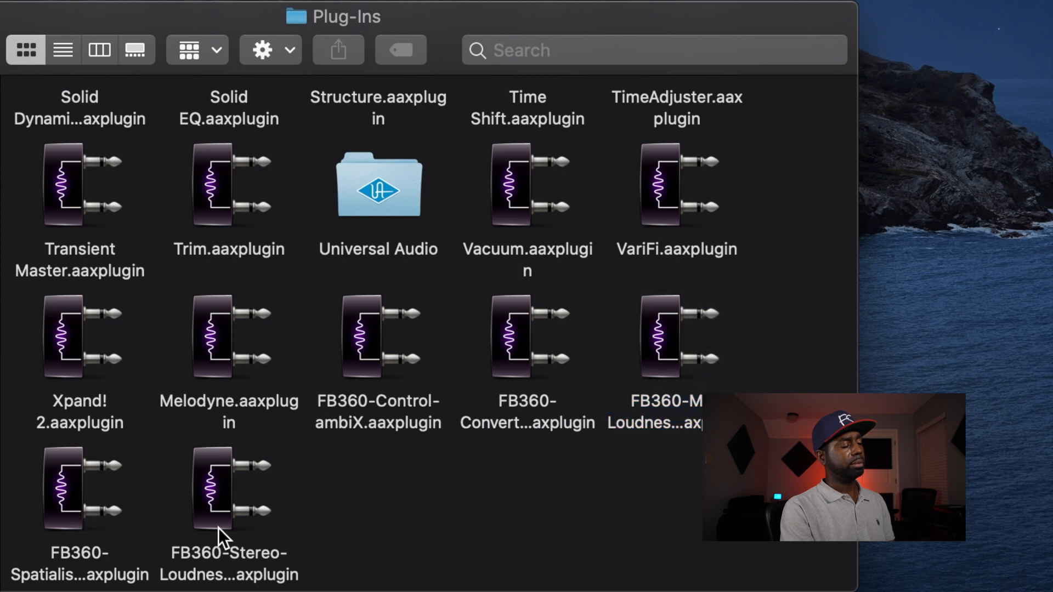
{"action": "left_click", "coordinate": [228, 490]}
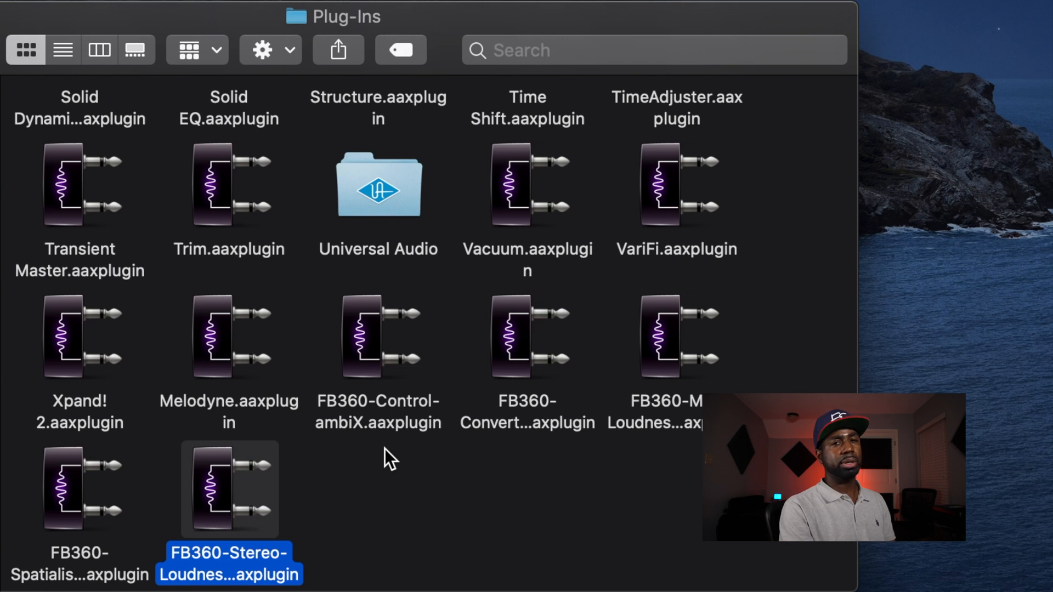
{"action": "mouse_move", "coordinate": [369, 421]}
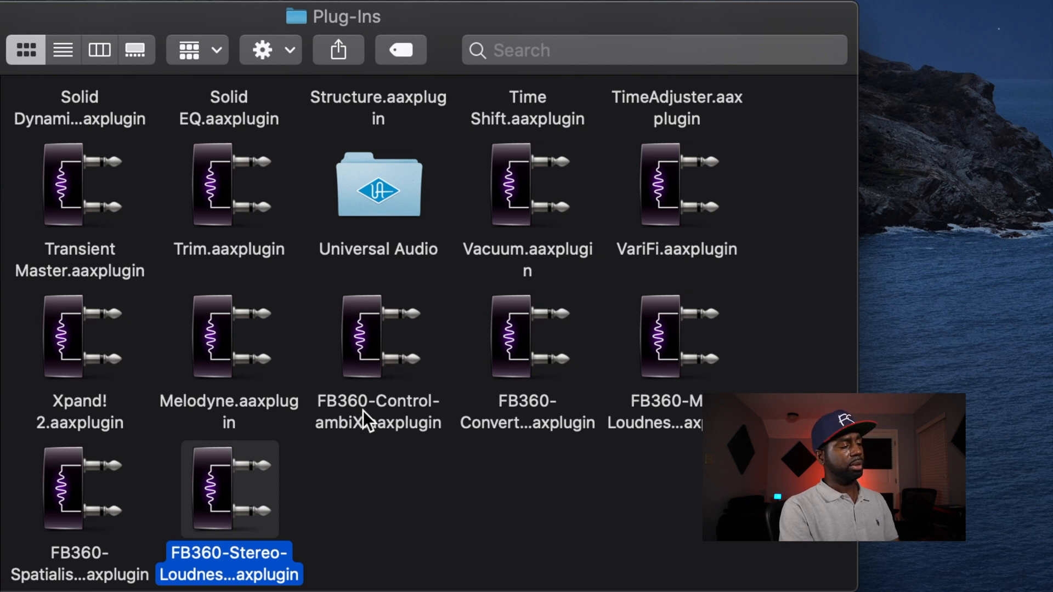
{"action": "mouse_move", "coordinate": [368, 415]}
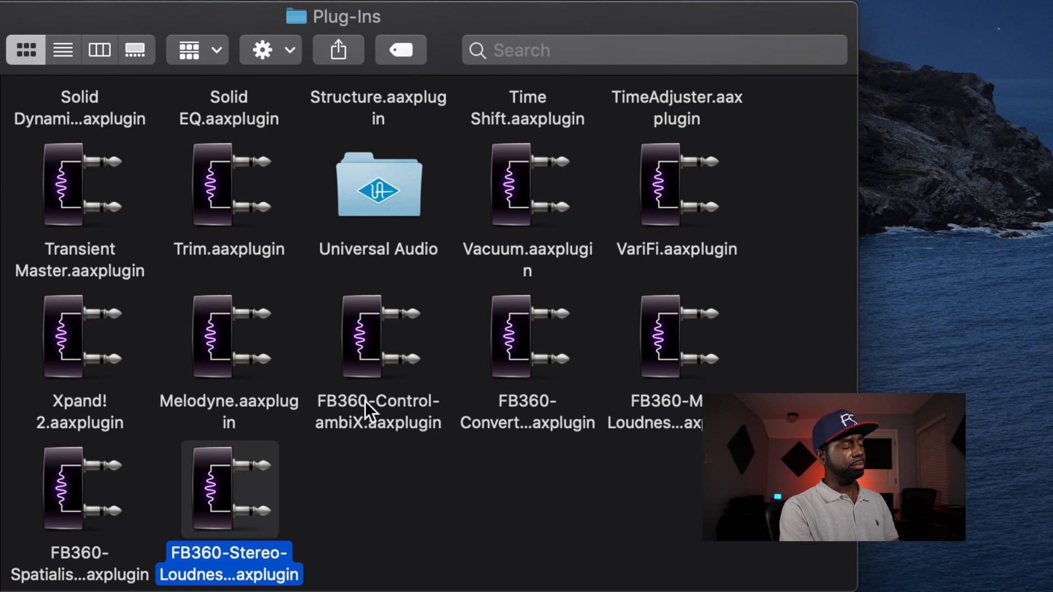
{"action": "mouse_move", "coordinate": [363, 479]}
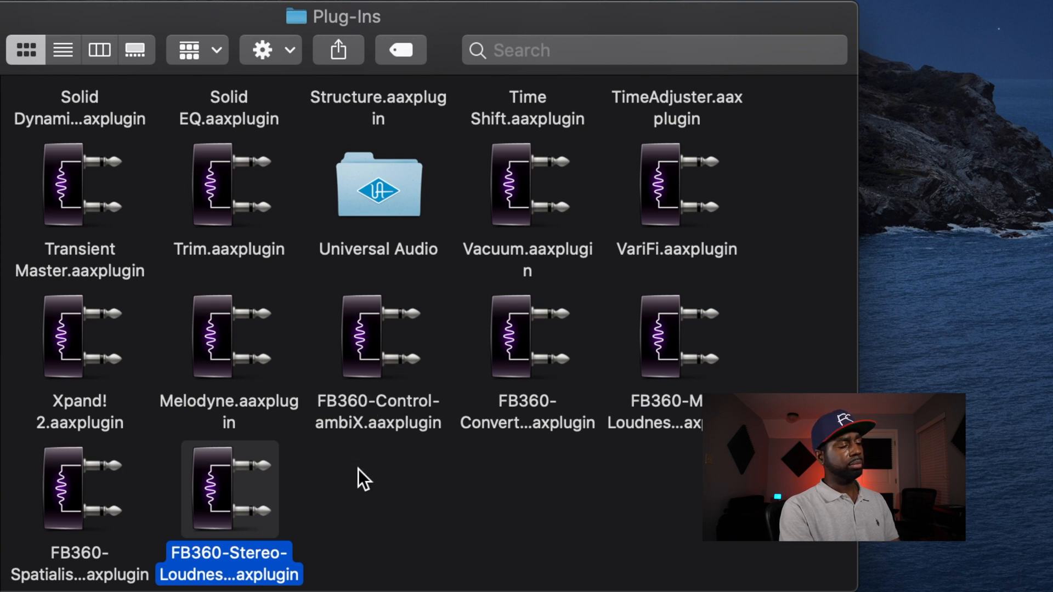
{"action": "mouse_move", "coordinate": [379, 409]}
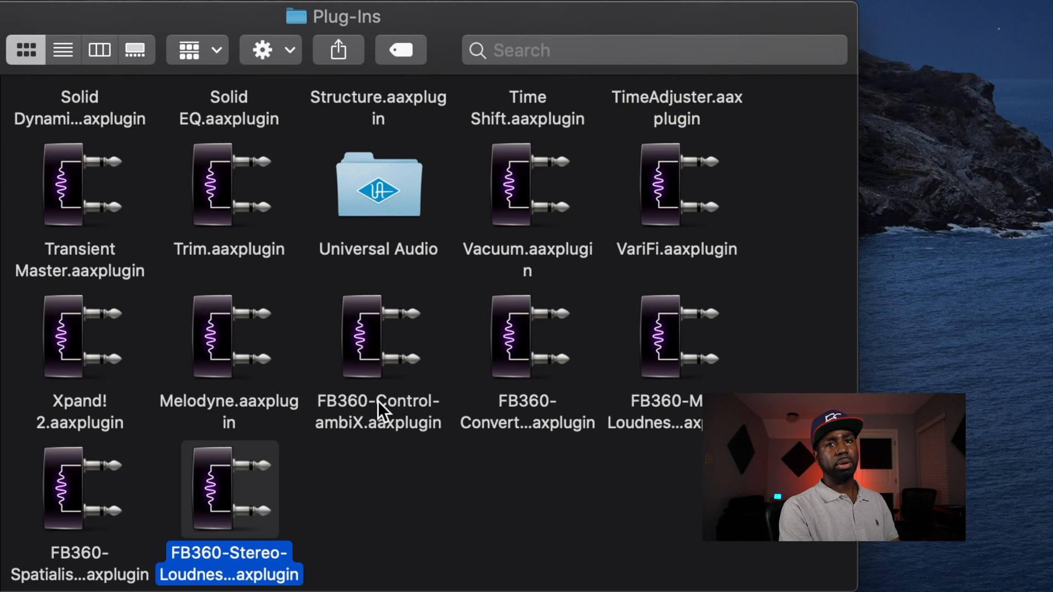
{"action": "mouse_move", "coordinate": [473, 443]}
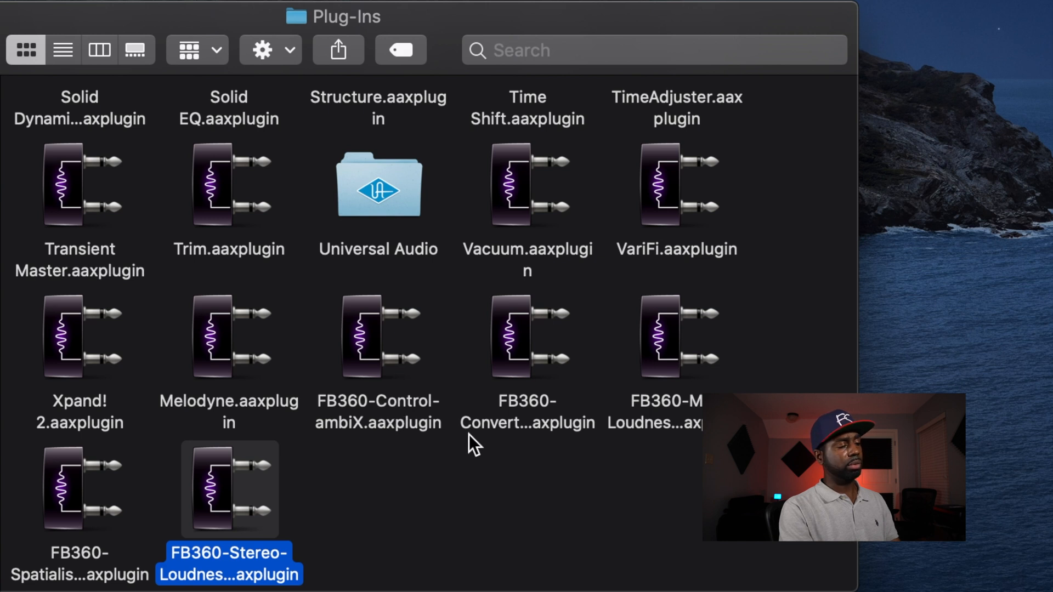
{"action": "mouse_move", "coordinate": [63, 579]}
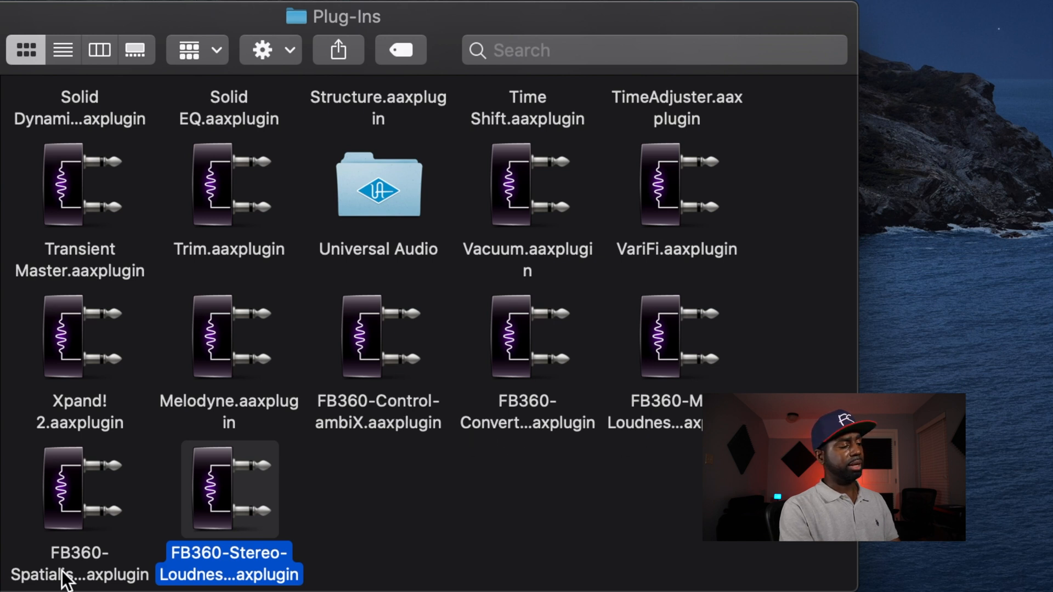
{"action": "mouse_move", "coordinate": [231, 579]}
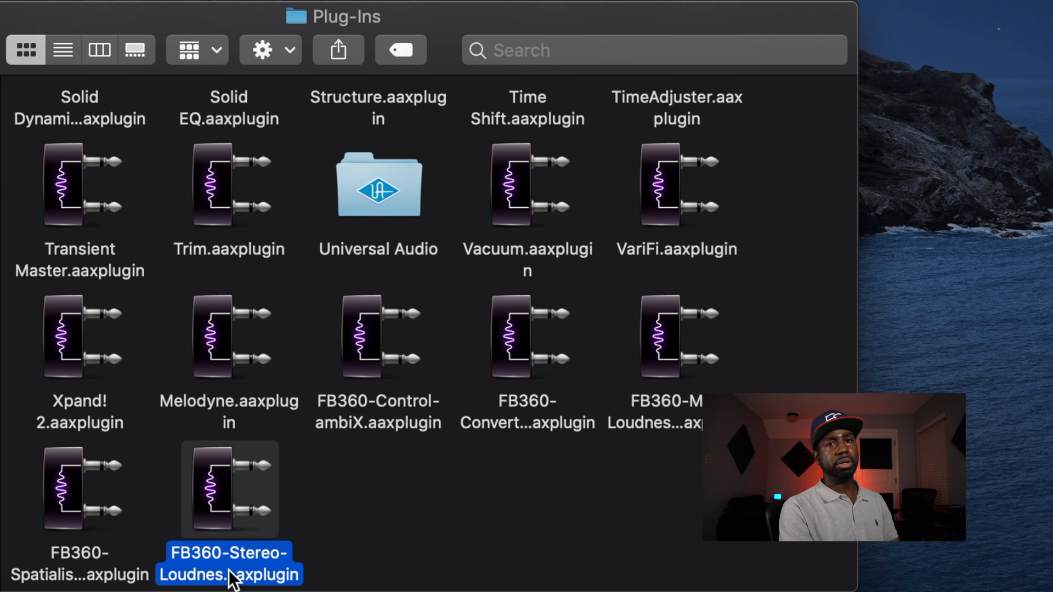
{"action": "mouse_move", "coordinate": [373, 402]}
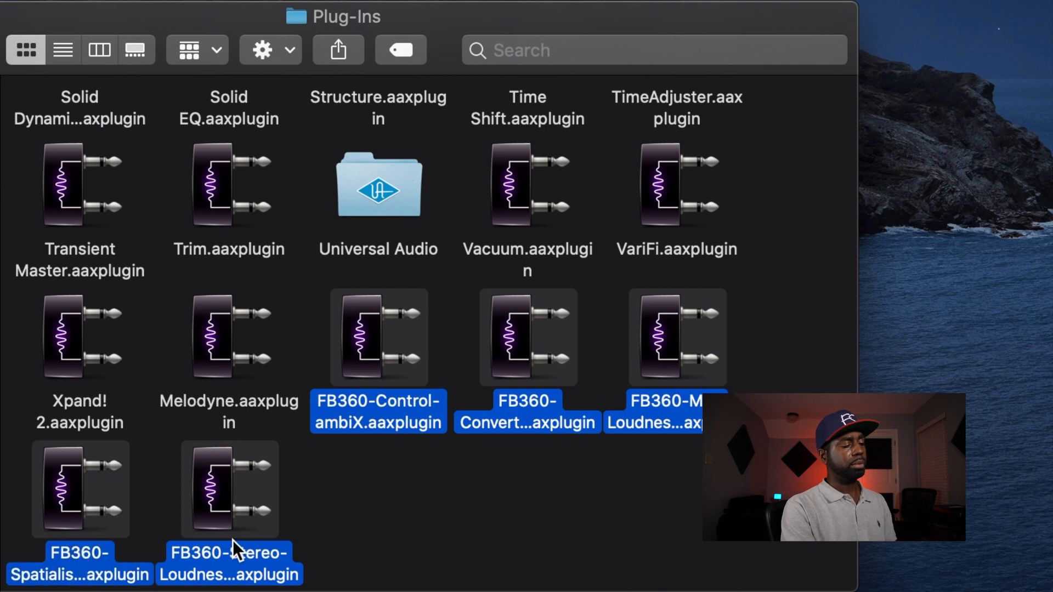
{"action": "right_click", "coordinate": [378, 409]}
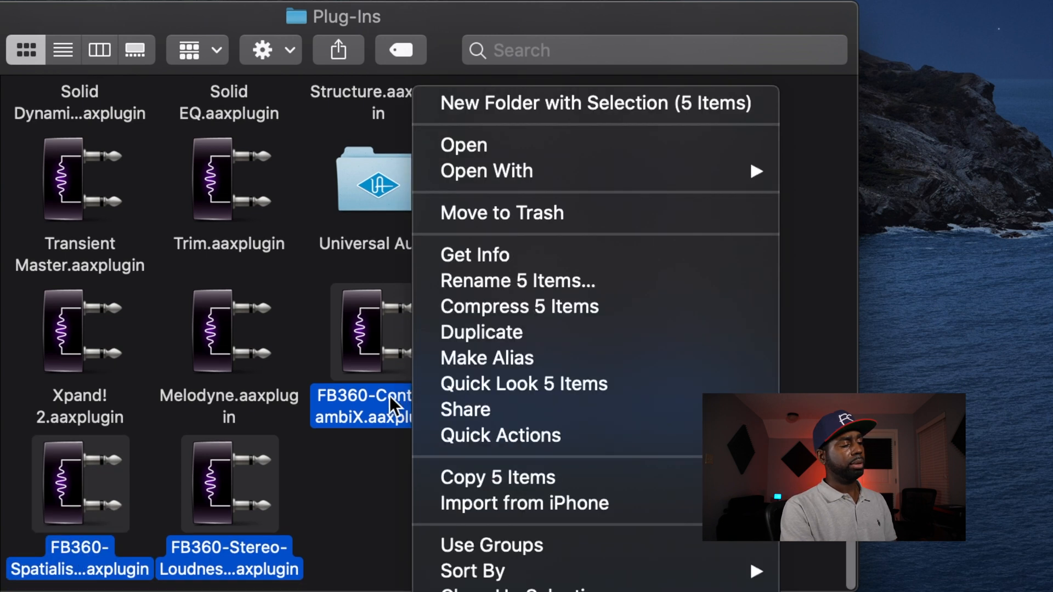
{"action": "mouse_move", "coordinate": [530, 213]}
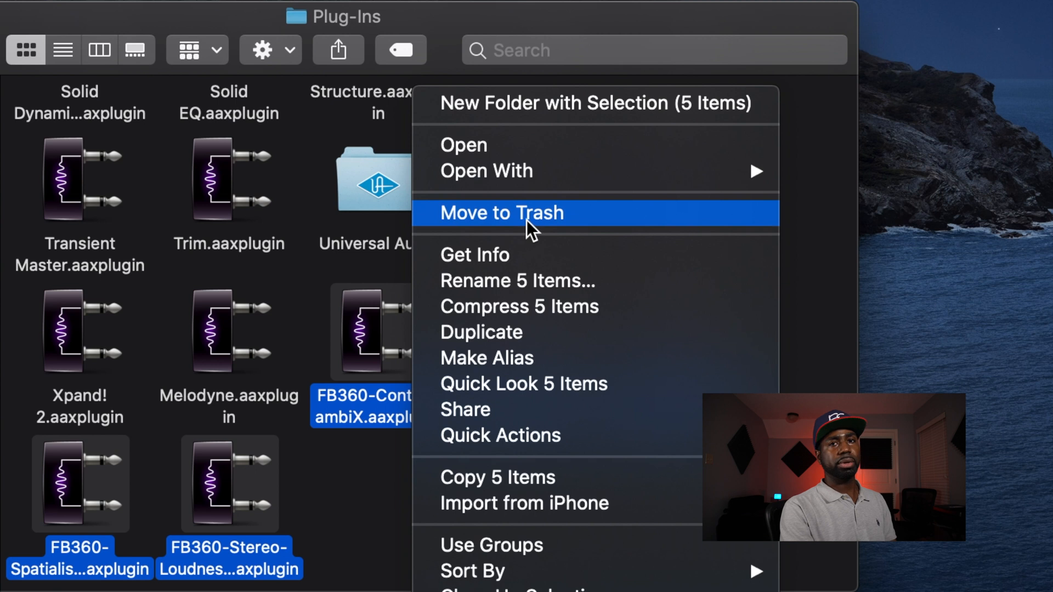
{"action": "left_click", "coordinate": [500, 213]}
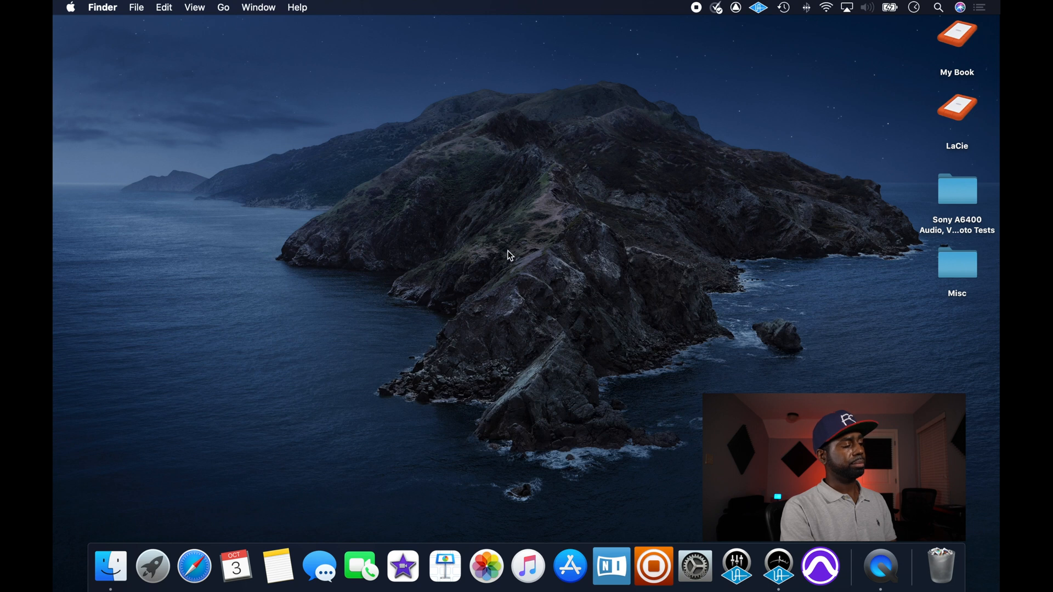
- Relaunch Pro Tools and reopen the YouTube session from the Dashboard's Recent list
{"action": "left_click", "coordinate": [70, 8]}
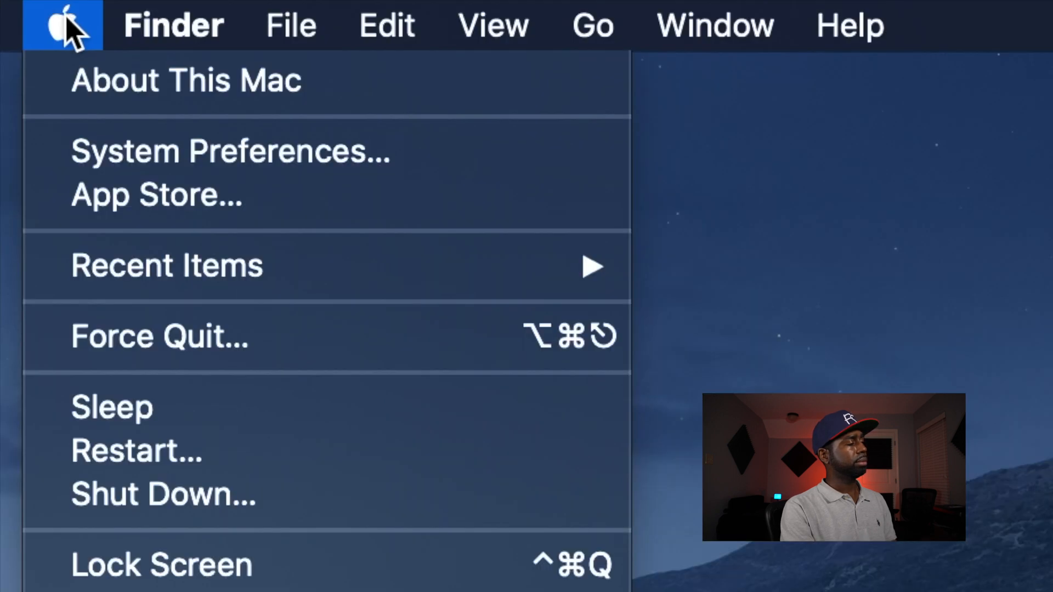
{"action": "mouse_move", "coordinate": [121, 451]}
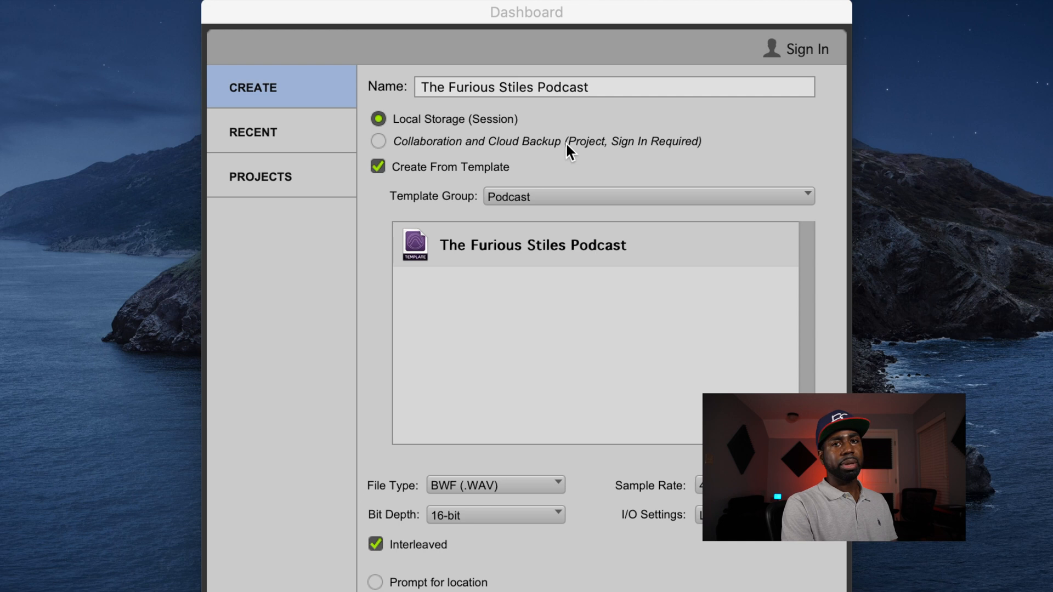
{"action": "mouse_move", "coordinate": [261, 145]}
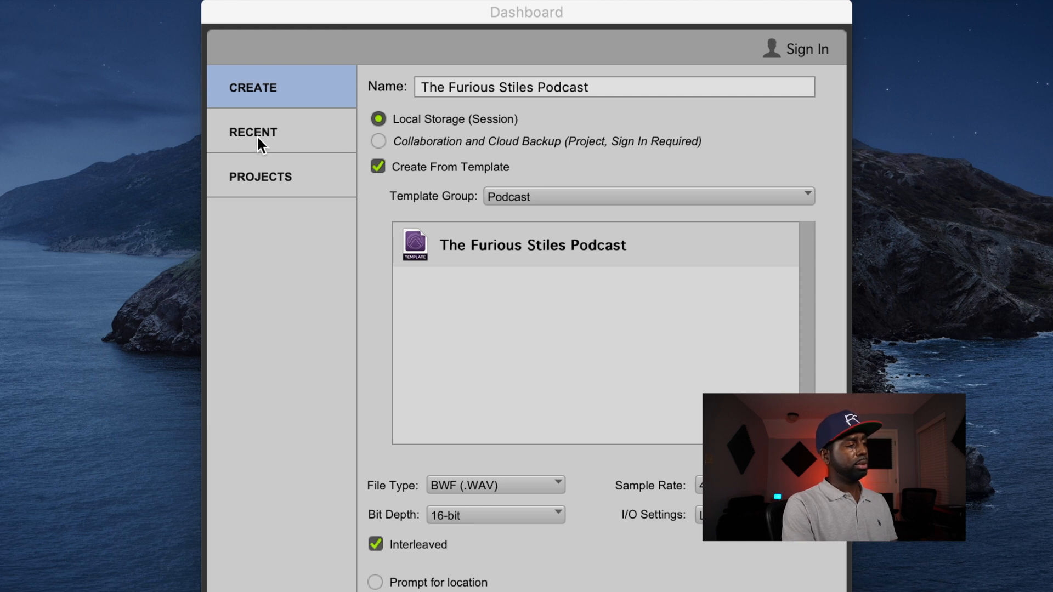
{"action": "left_click", "coordinate": [253, 133]}
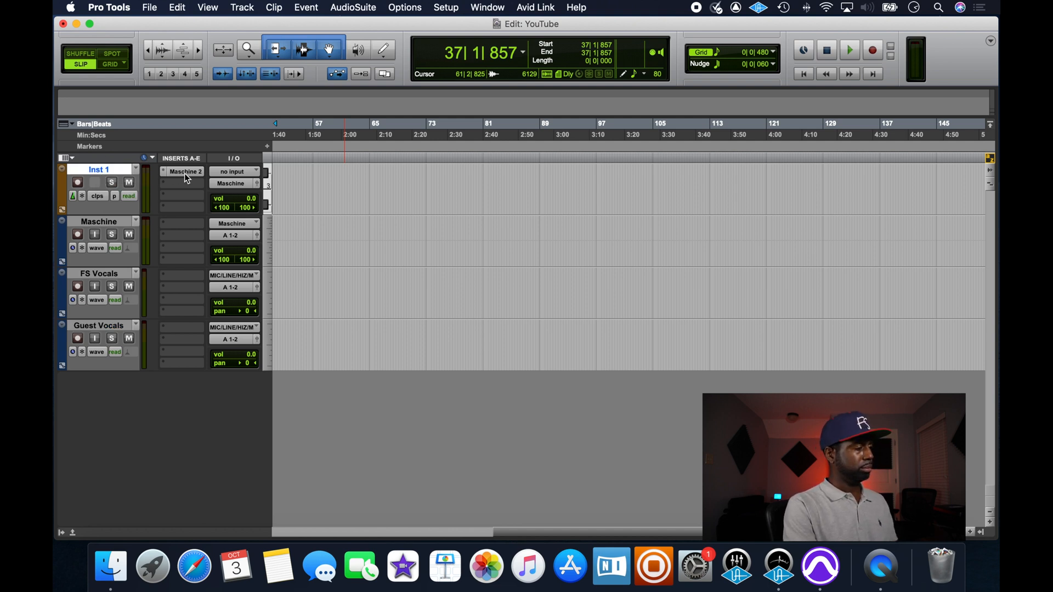
{"action": "mouse_move", "coordinate": [185, 171]}
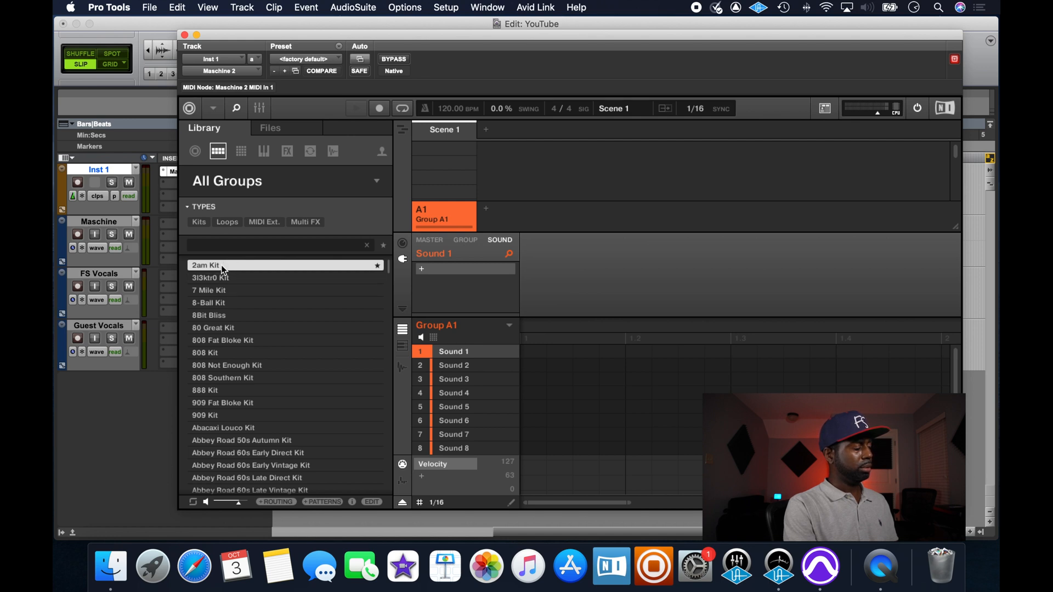
- Load the 2am Kit and audition RevCymbal 2am, Perc 2am 2, Snap KeepStuntin and another sound
{"action": "double_click", "coordinate": [207, 265]}
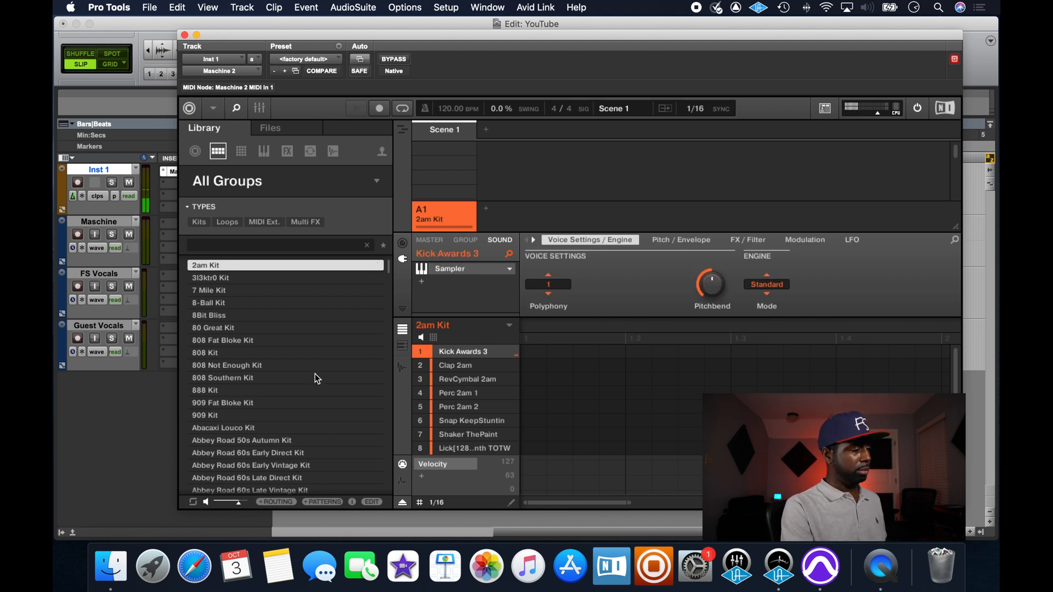
{"action": "left_click", "coordinate": [467, 378]}
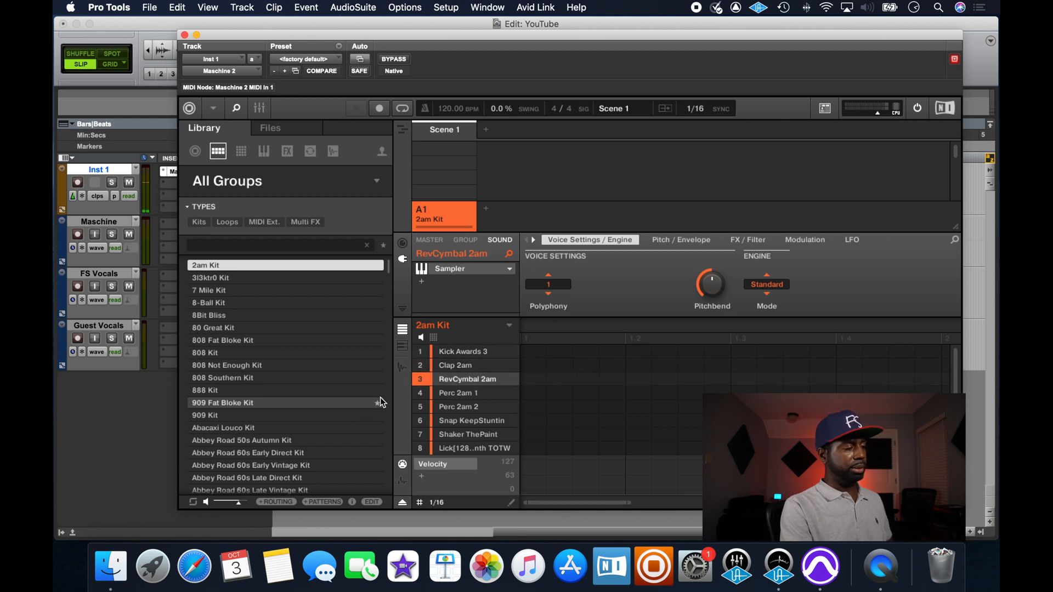
{"action": "left_click", "coordinate": [458, 406]}
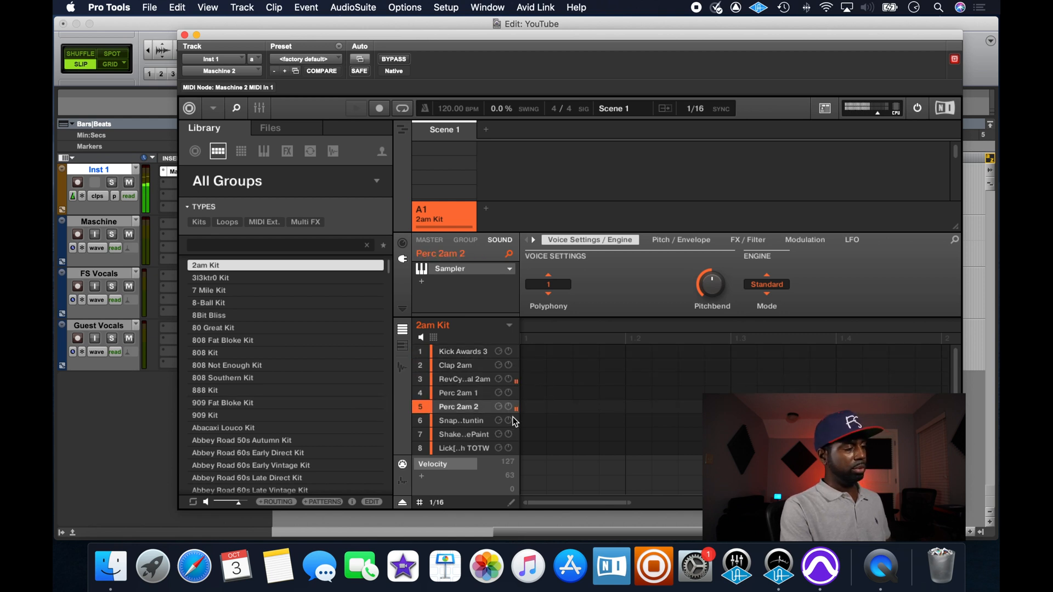
{"action": "left_click", "coordinate": [460, 420]}
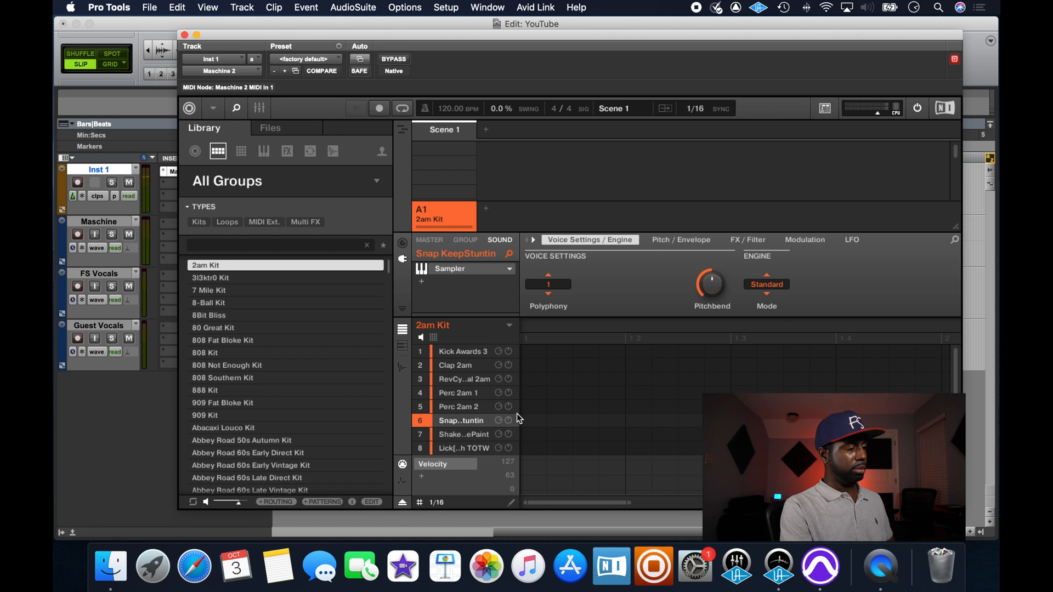
{"action": "left_click", "coordinate": [460, 447]}
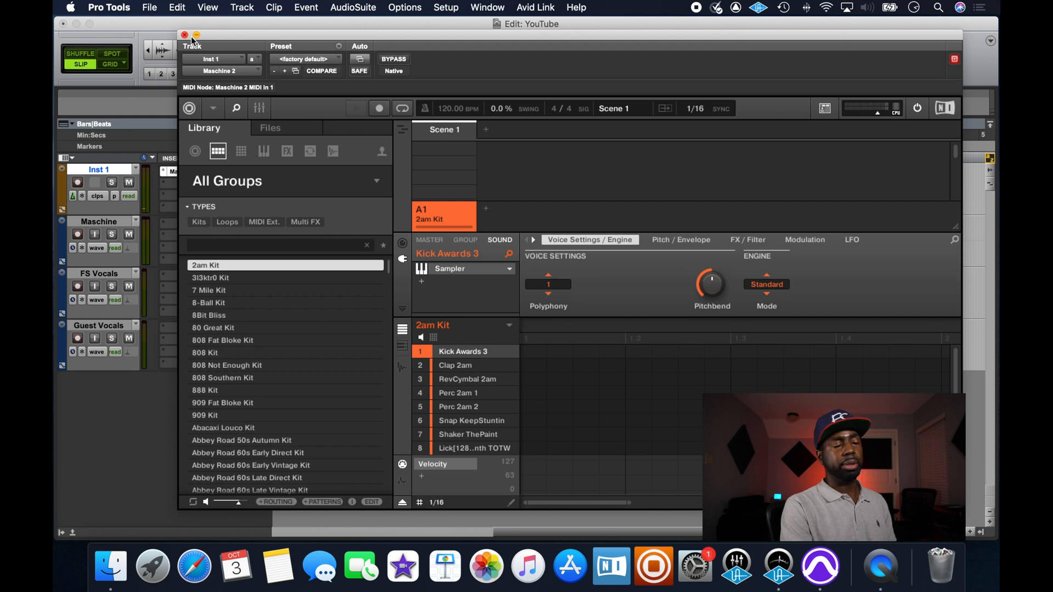
- Close the Maschine 2 plug-in window and the session without saving changes
{"action": "left_click", "coordinate": [184, 34]}
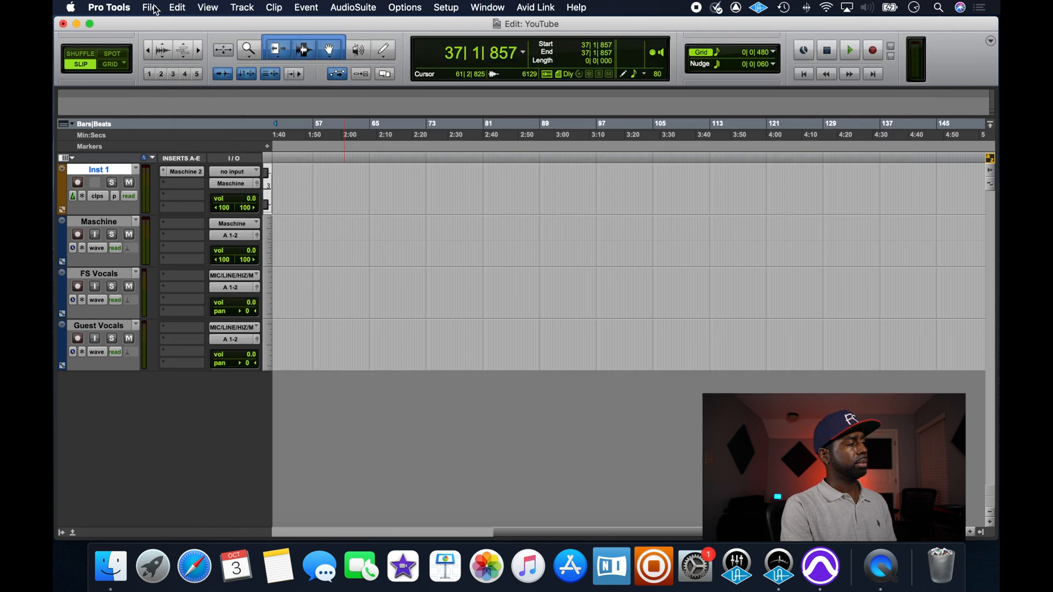
{"action": "left_click", "coordinate": [149, 7]}
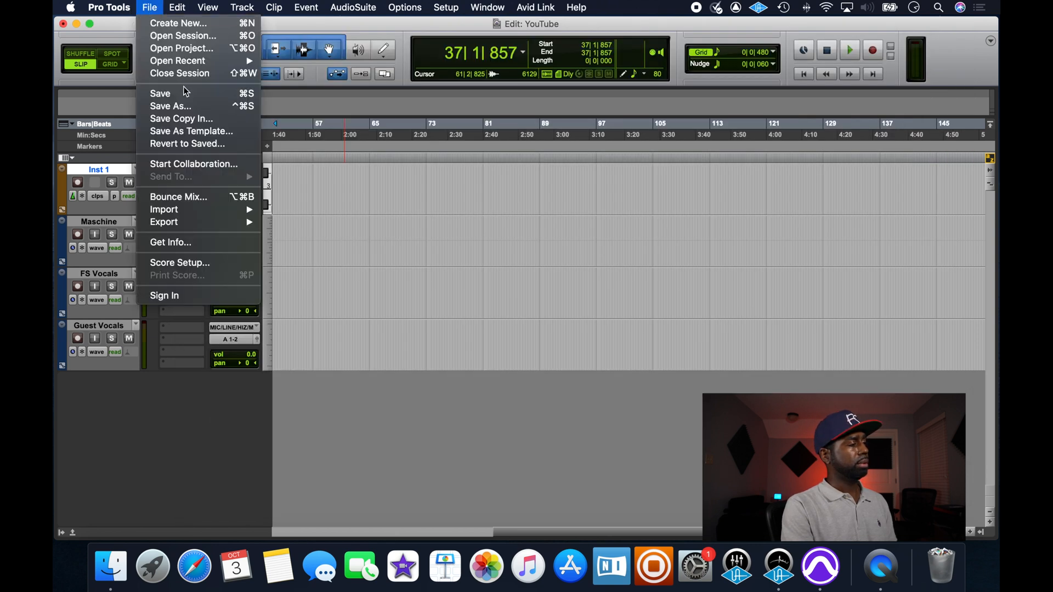
{"action": "left_click", "coordinate": [179, 73]}
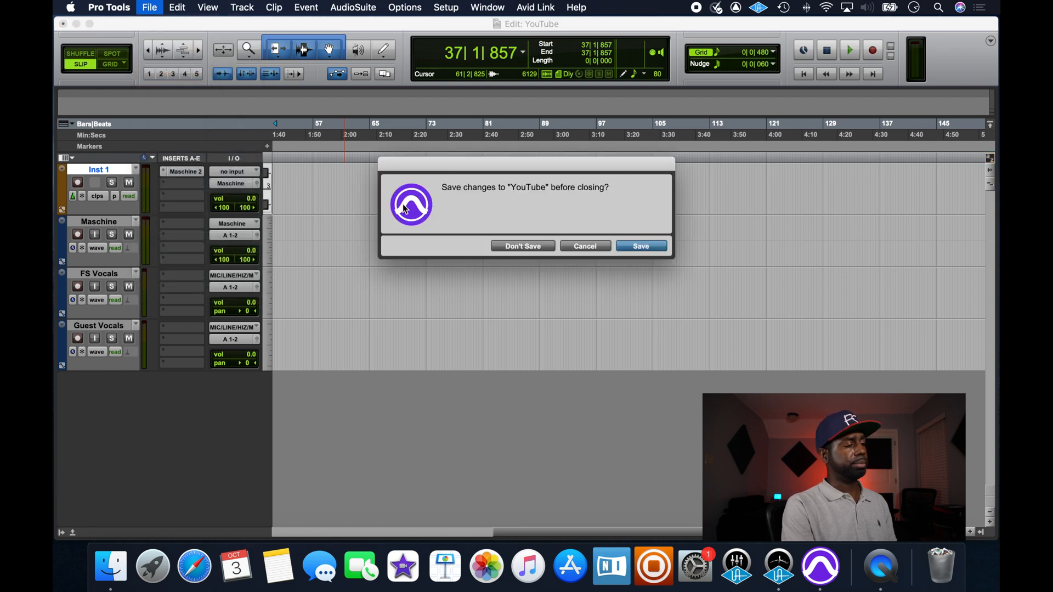
{"action": "left_click", "coordinate": [522, 245]}
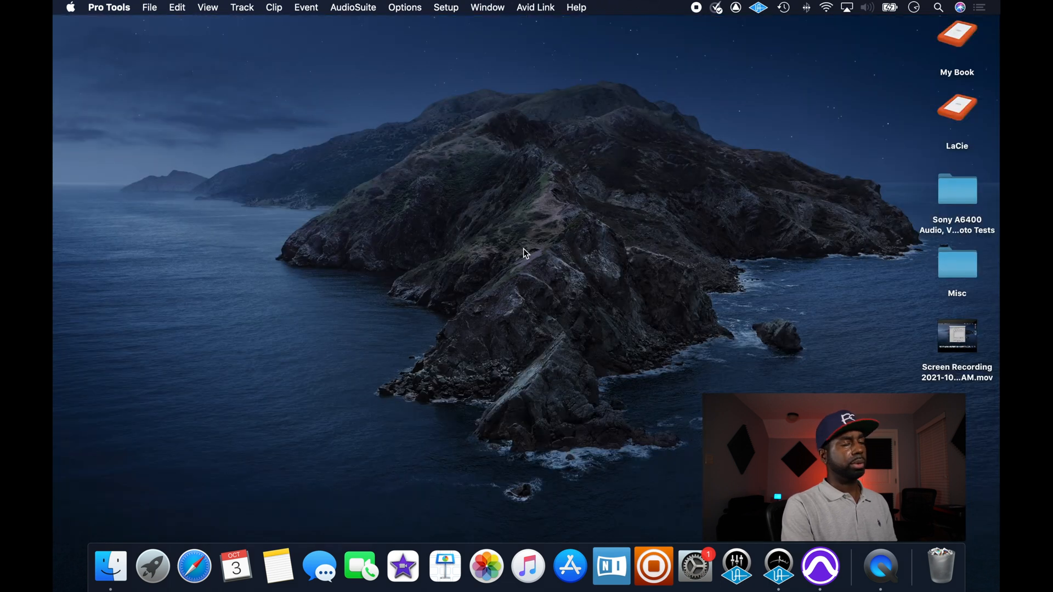
{"action": "mouse_move", "coordinate": [319, 195]}
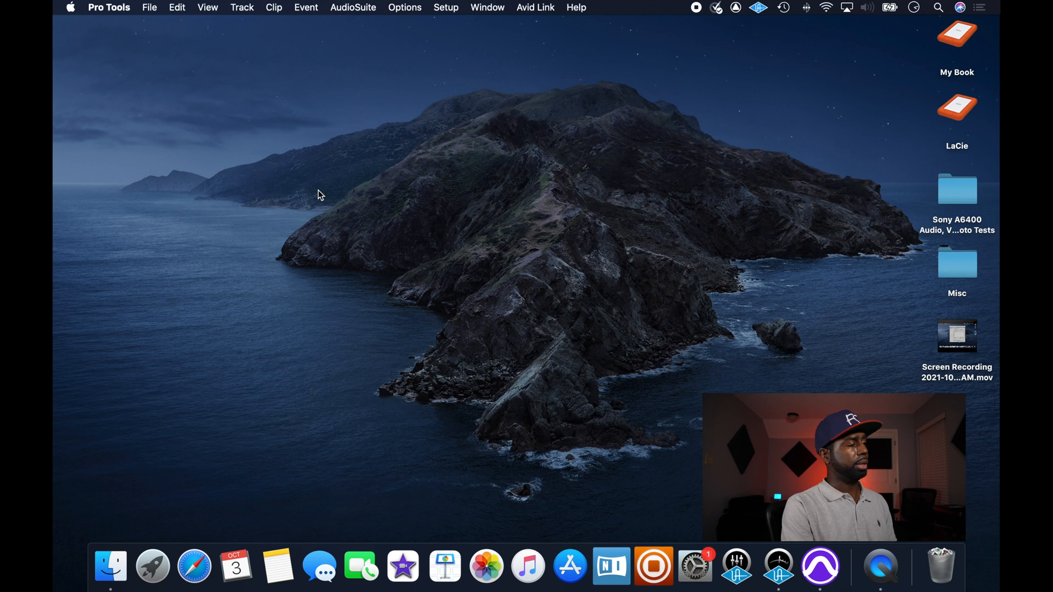
{"action": "mouse_move", "coordinate": [330, 202]}
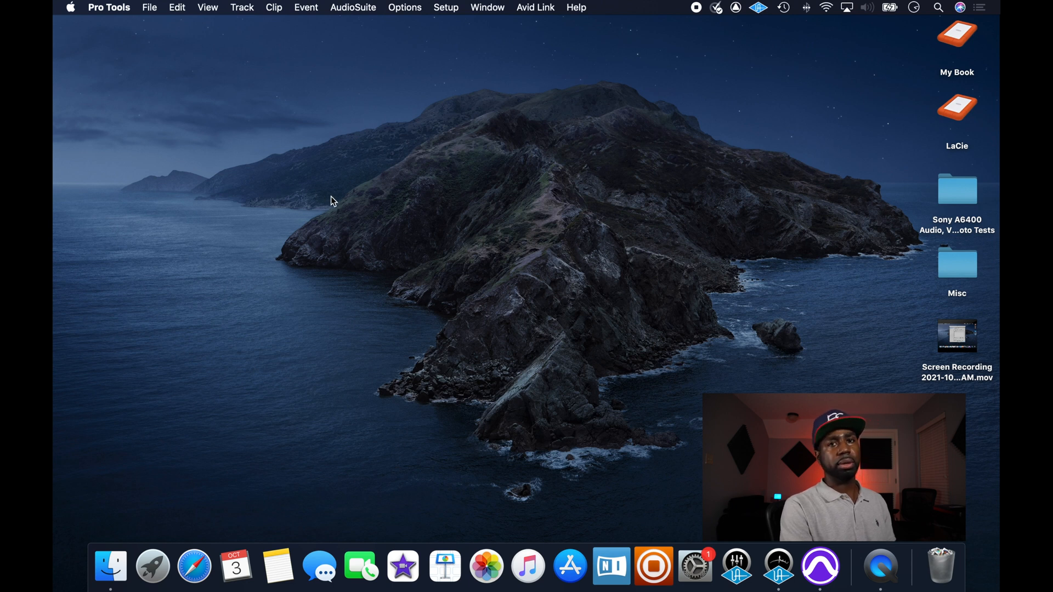
- Quit Pro Tools, leaving the macOS desktop showing
{"action": "left_click", "coordinate": [108, 8]}
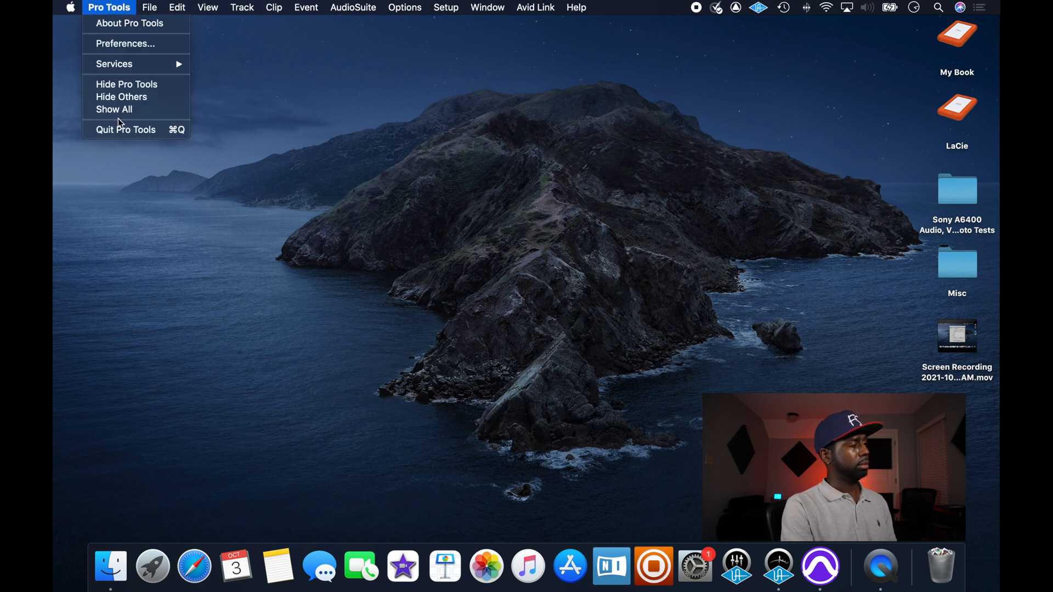
{"action": "left_click", "coordinate": [121, 139]}
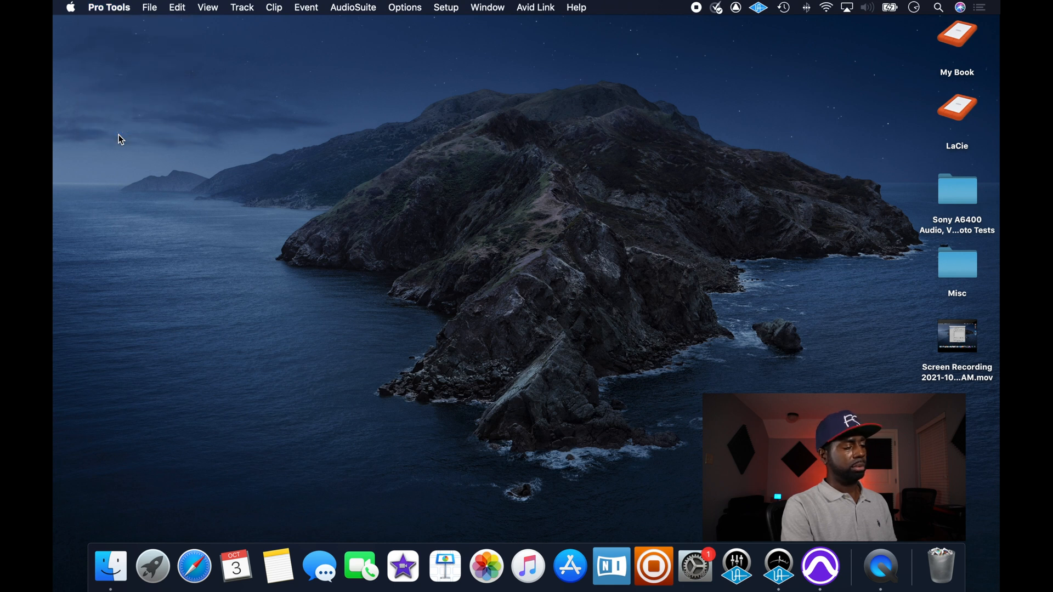
{"action": "mouse_move", "coordinate": [348, 341]}
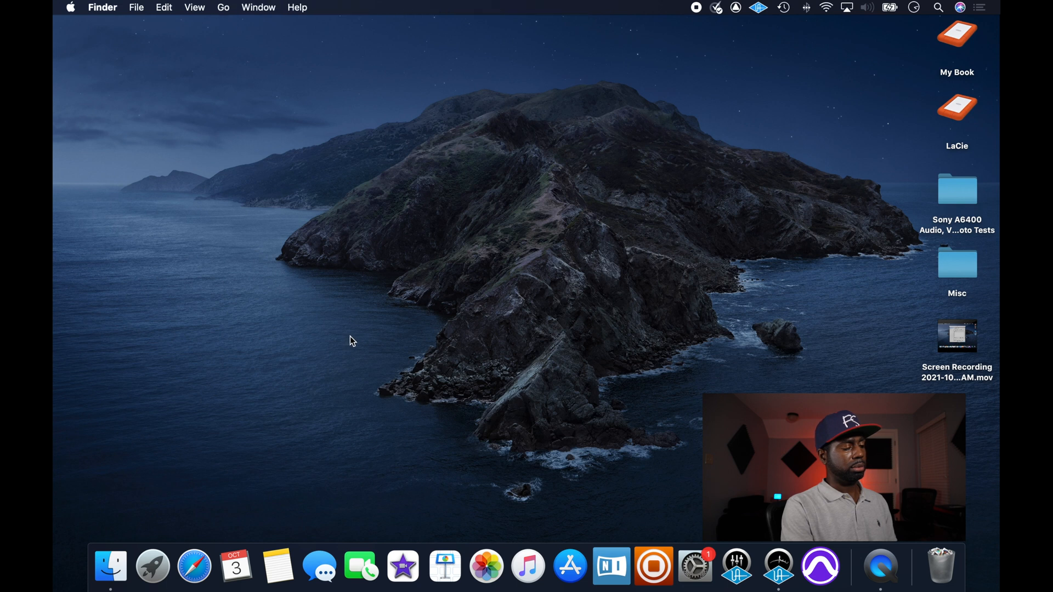
{"action": "mouse_move", "coordinate": [652, 566]}
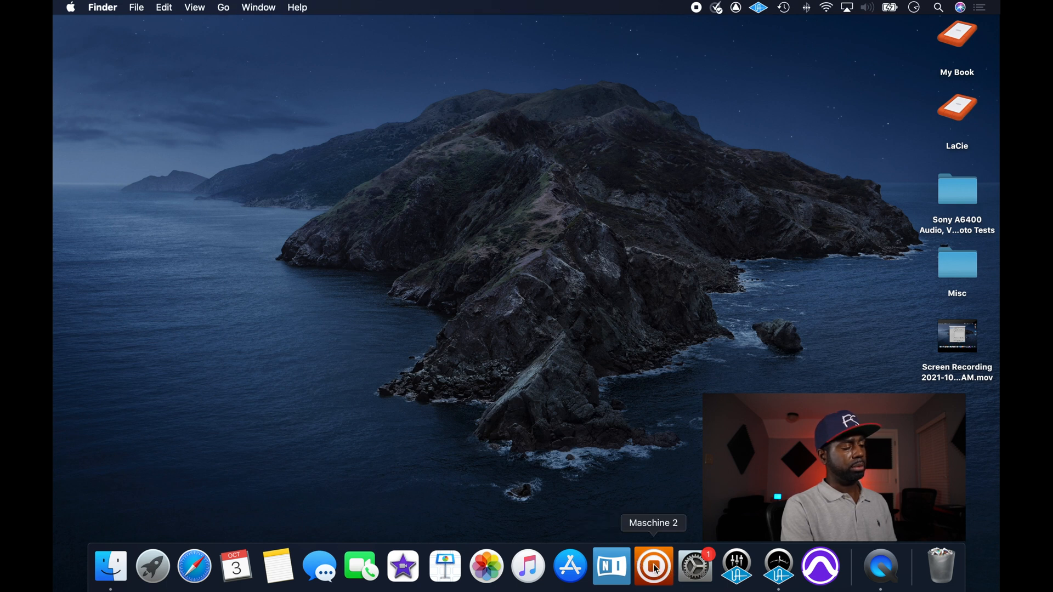
- Launch standalone Maschine 2, load the 2am Kit and audition Clap 2am and RevCymbal 2am
{"action": "left_click", "coordinate": [653, 566]}
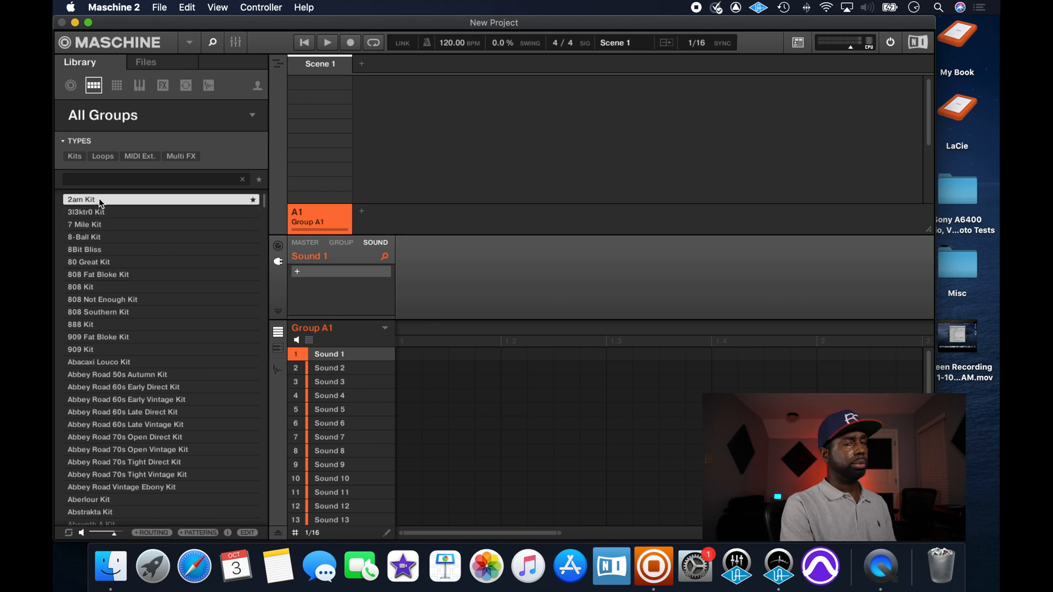
{"action": "double_click", "coordinate": [80, 200]}
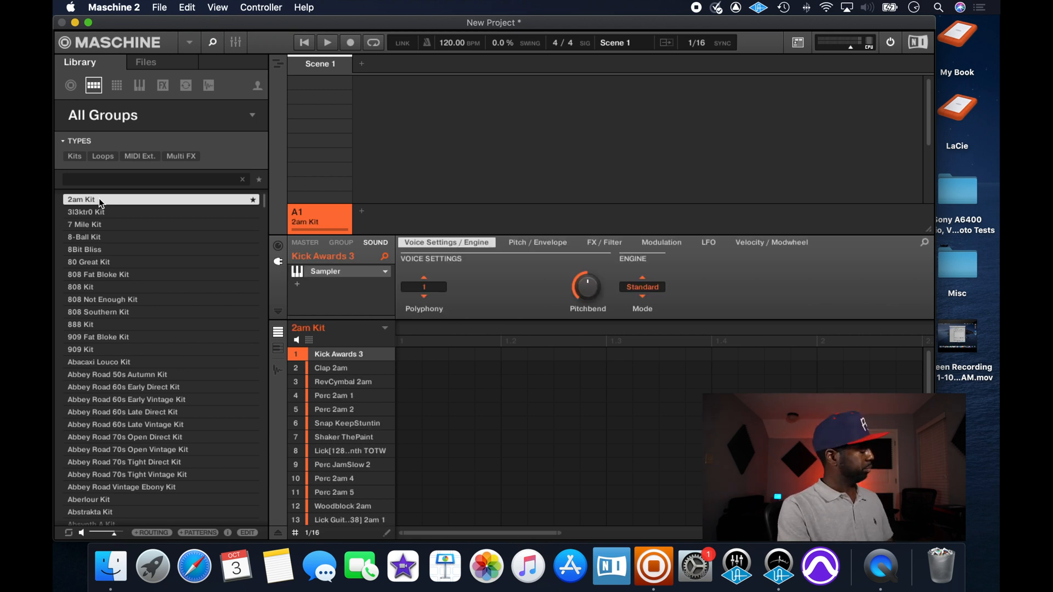
{"action": "left_click", "coordinate": [331, 367]}
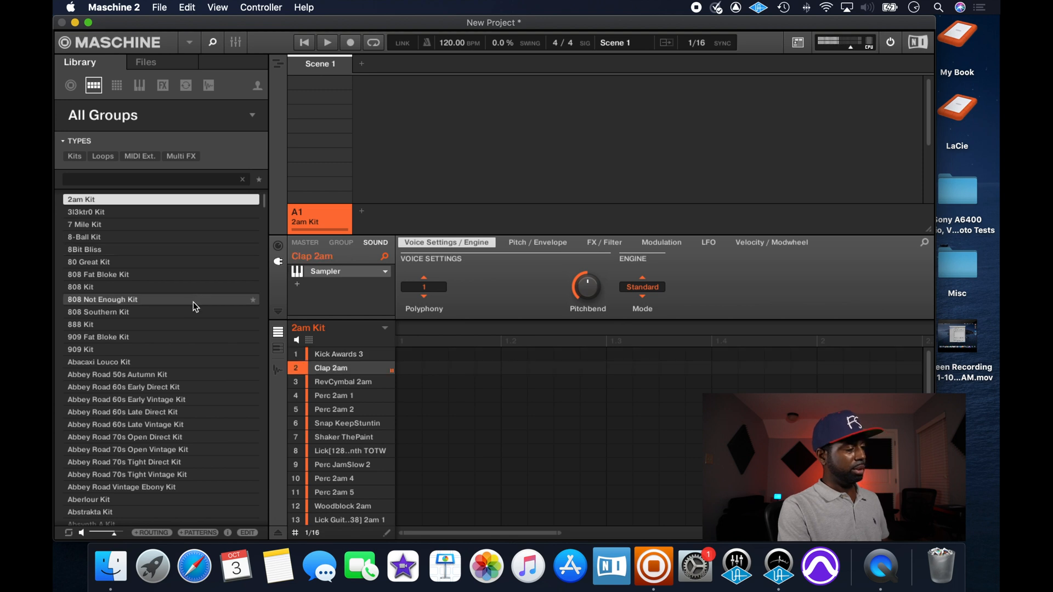
{"action": "left_click", "coordinate": [342, 382]}
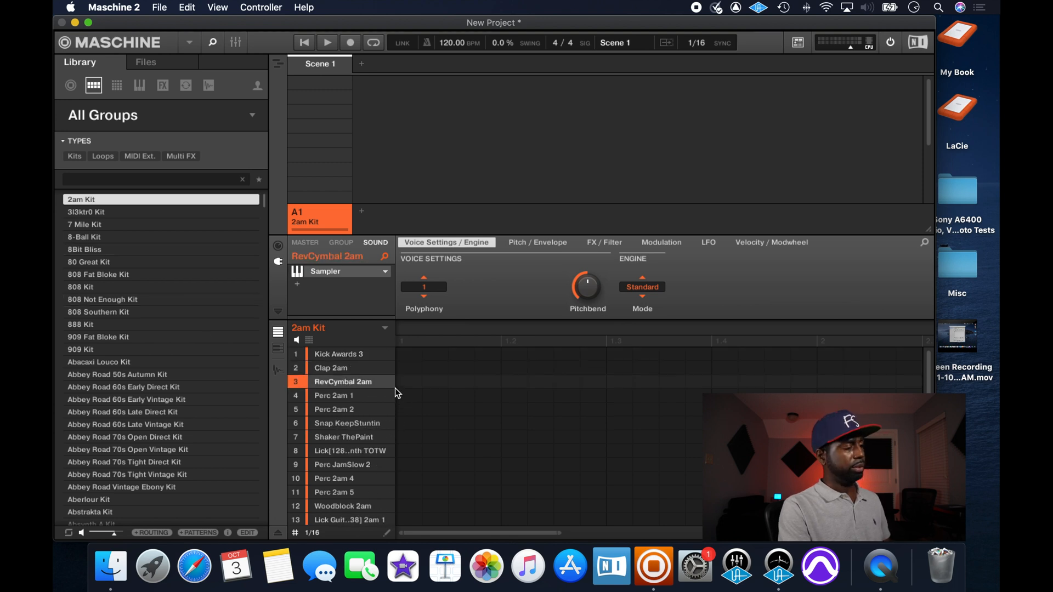